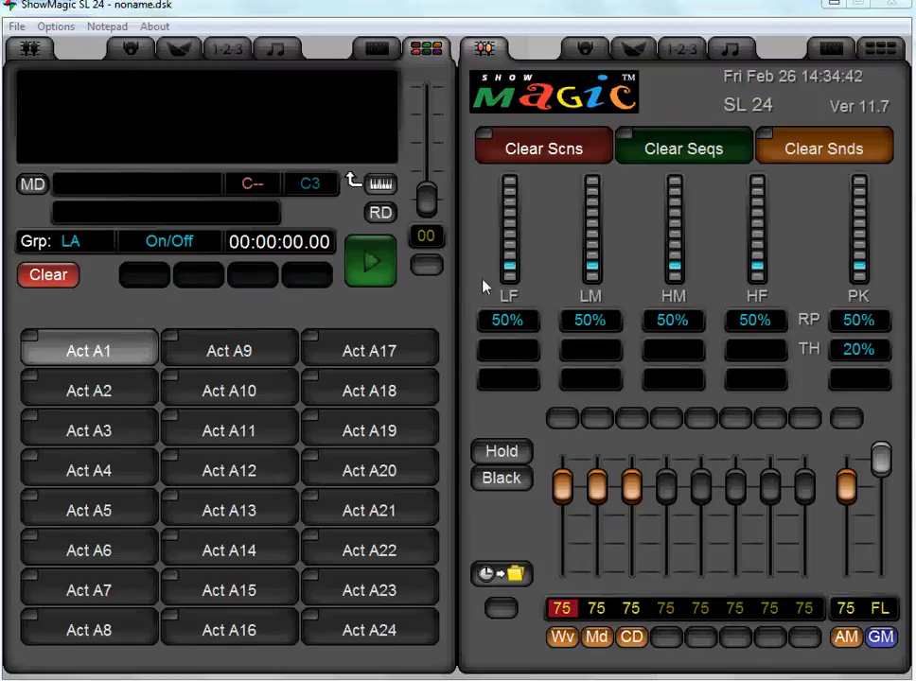
mouse_move(571, 246)
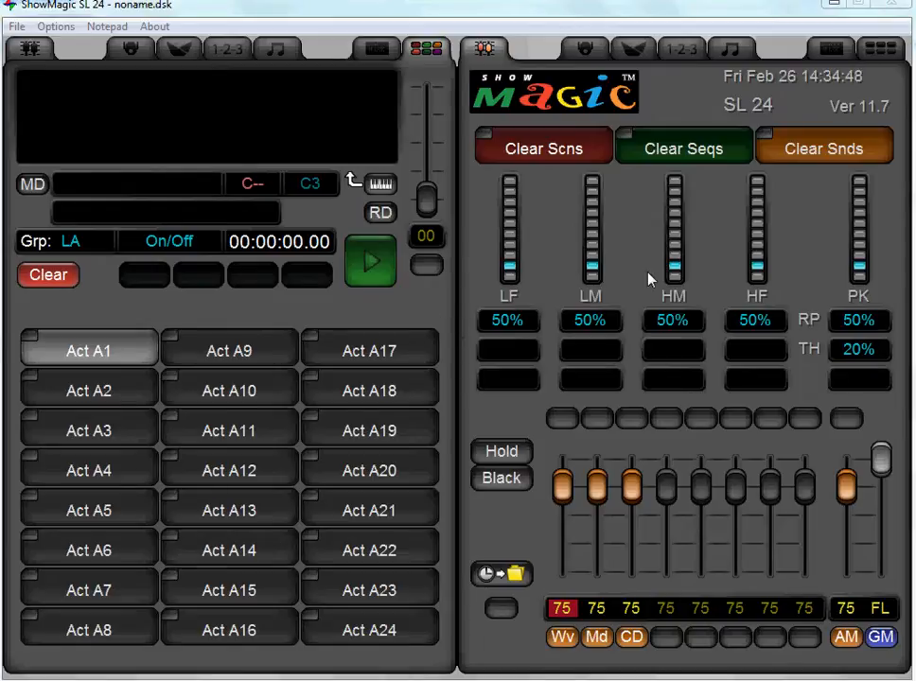
mouse_move(534, 377)
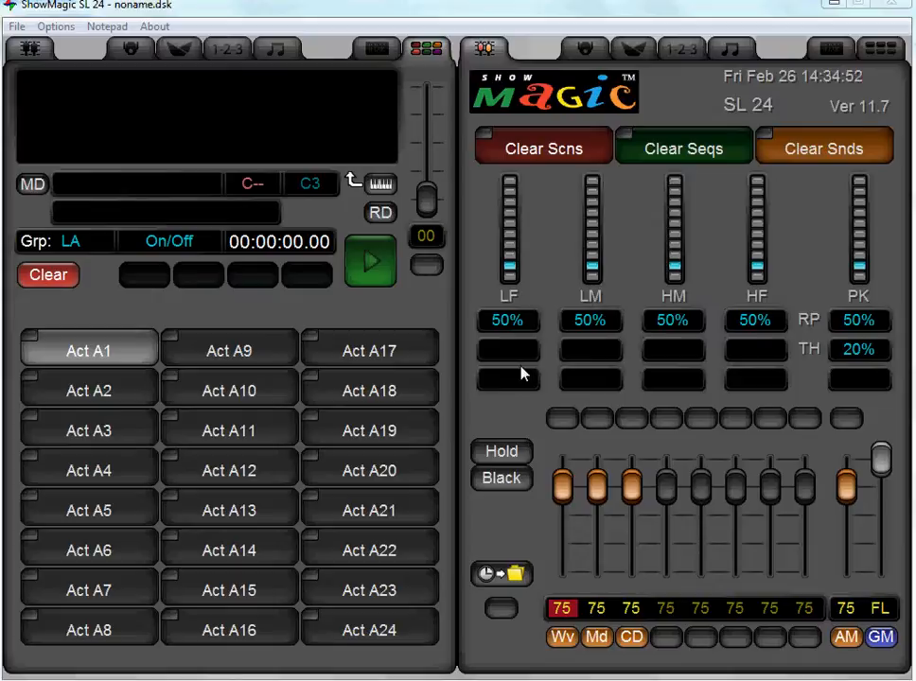
mouse_move(481, 326)
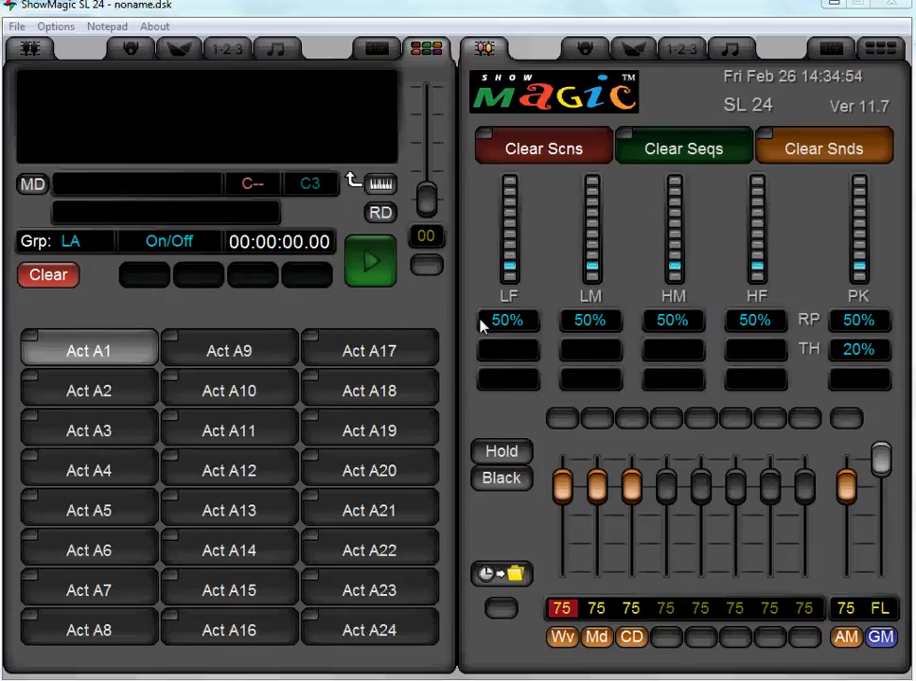
mouse_move(514, 432)
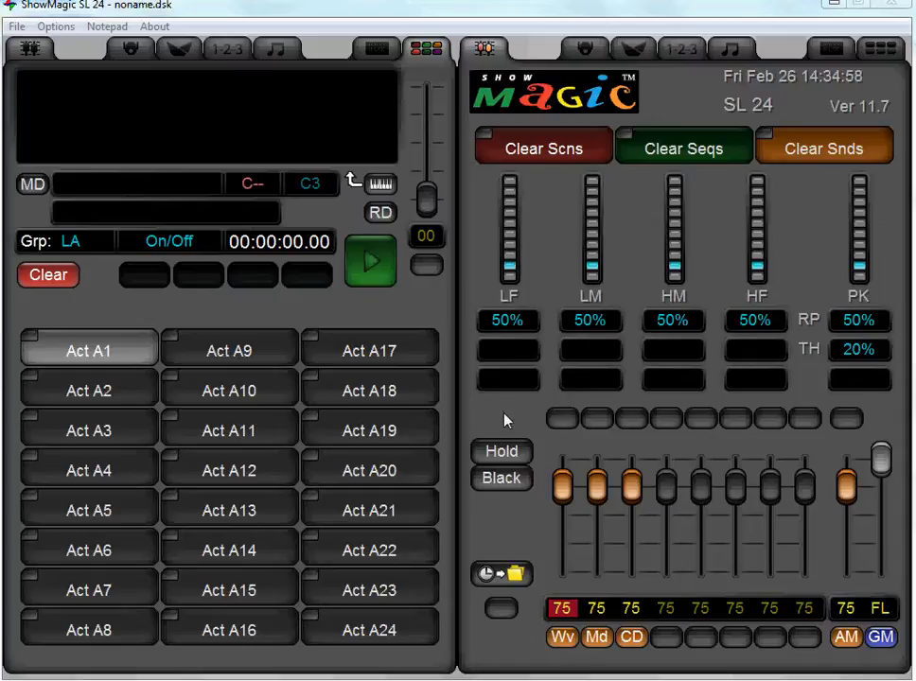
mouse_move(479, 391)
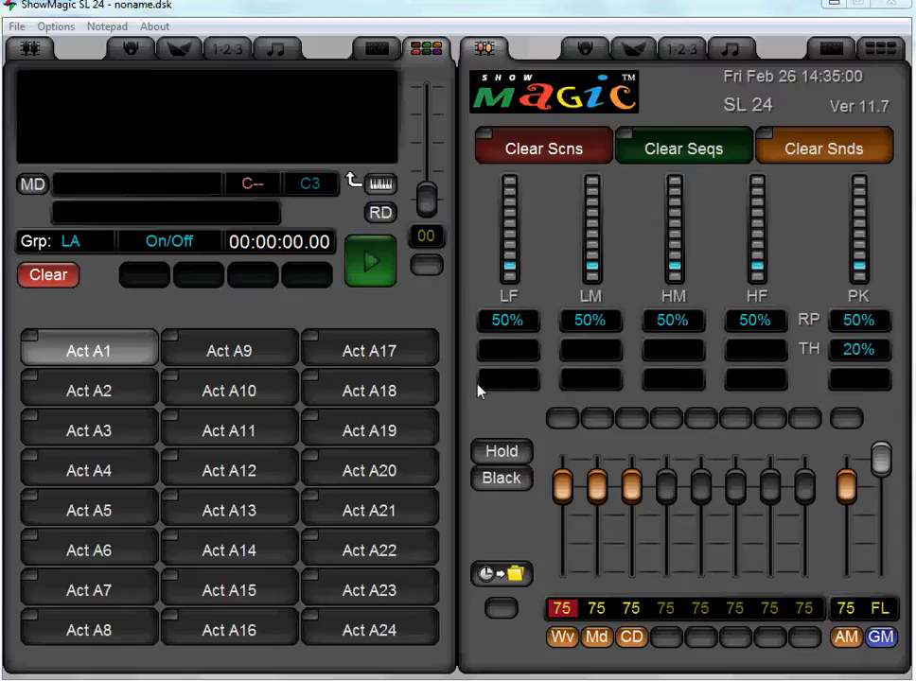
mouse_move(435, 325)
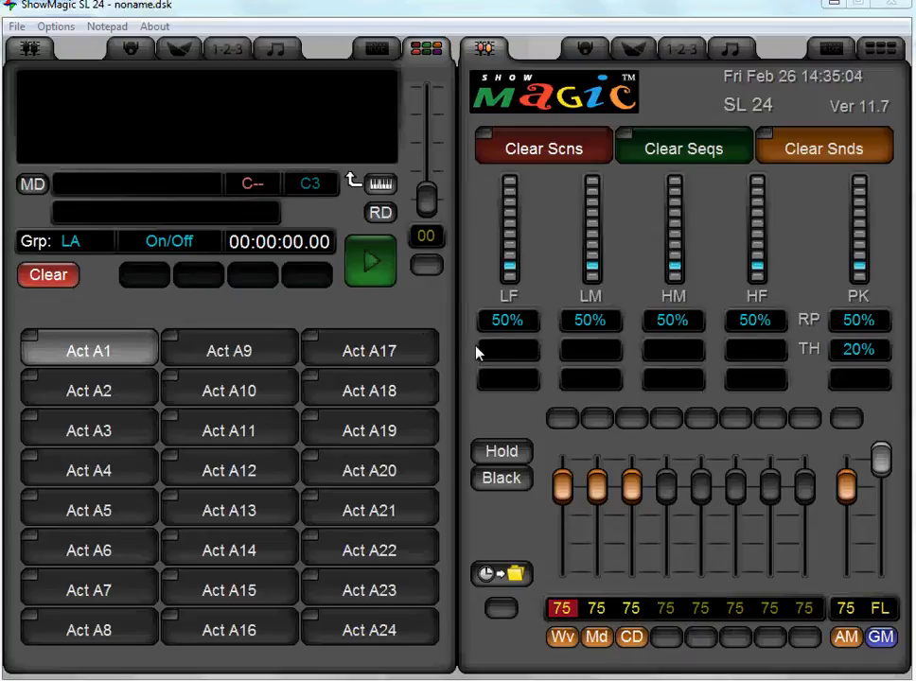
mouse_move(167, 276)
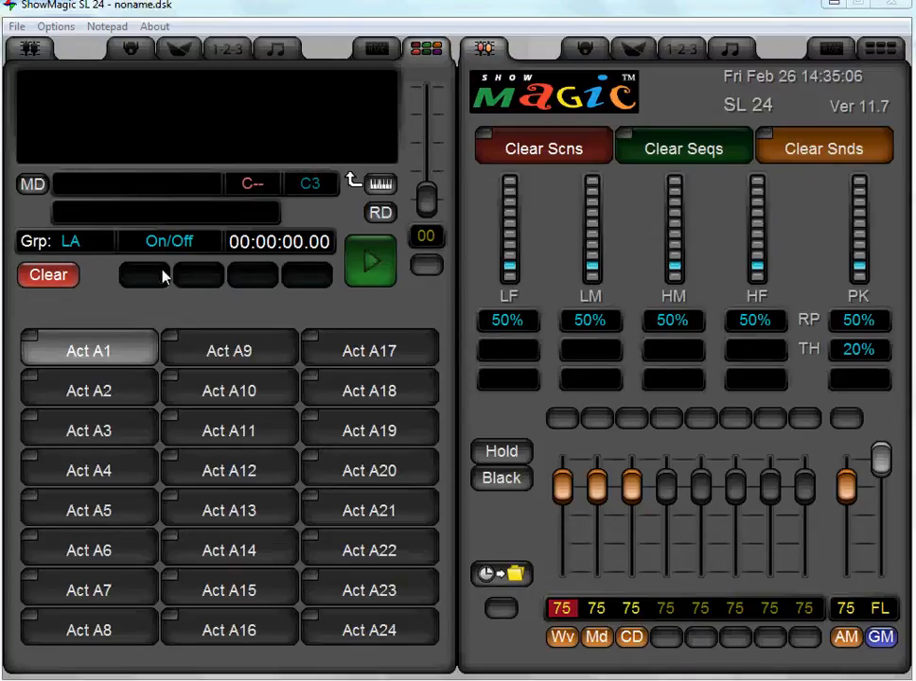
mouse_move(469, 295)
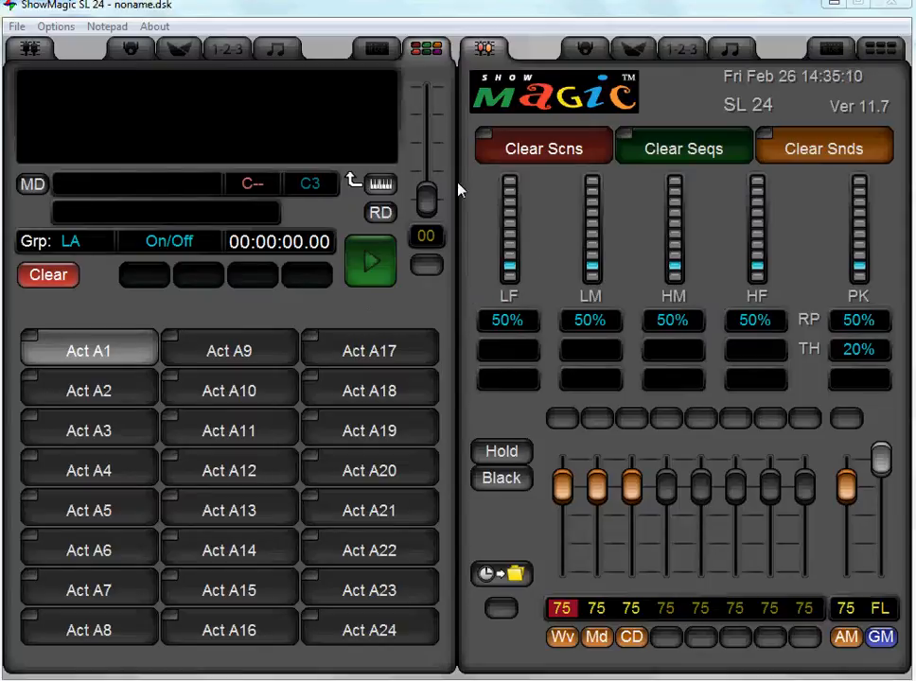
mouse_move(397, 312)
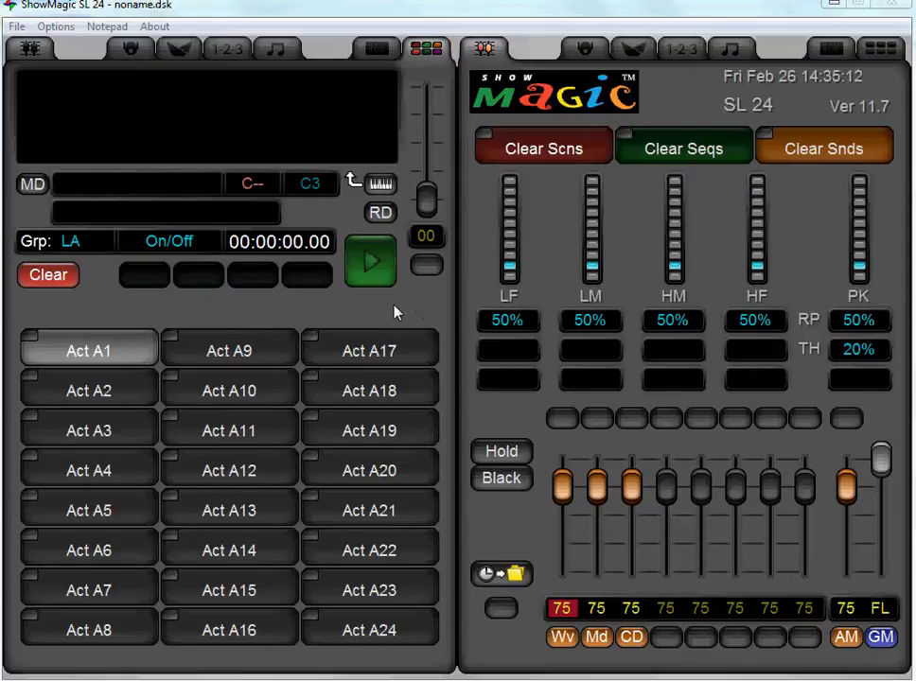
Set fixture 001's Red, Green and Blue faders after checking the scene list
click(178, 47)
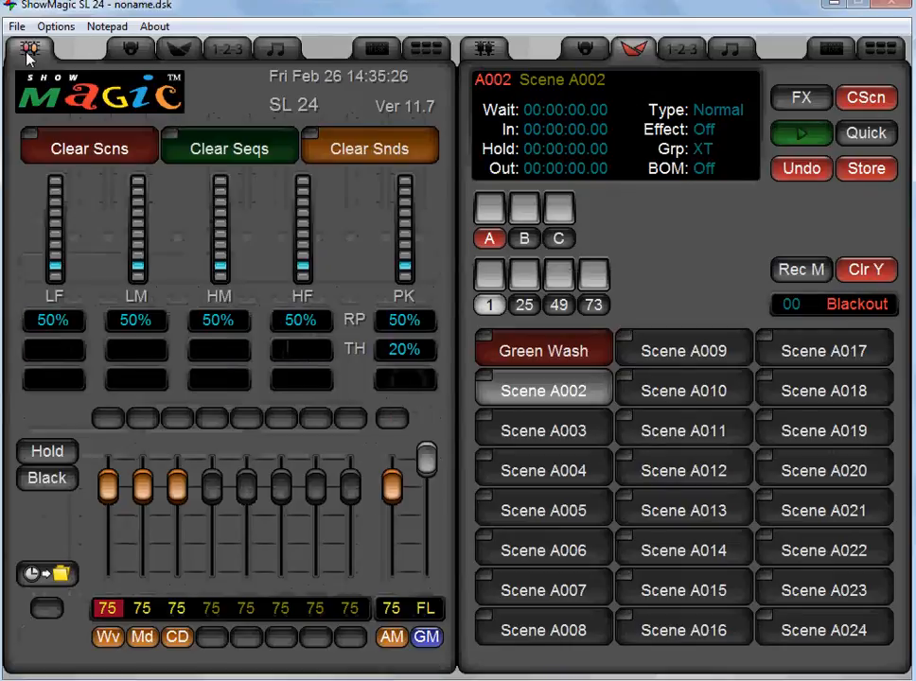
click(30, 49)
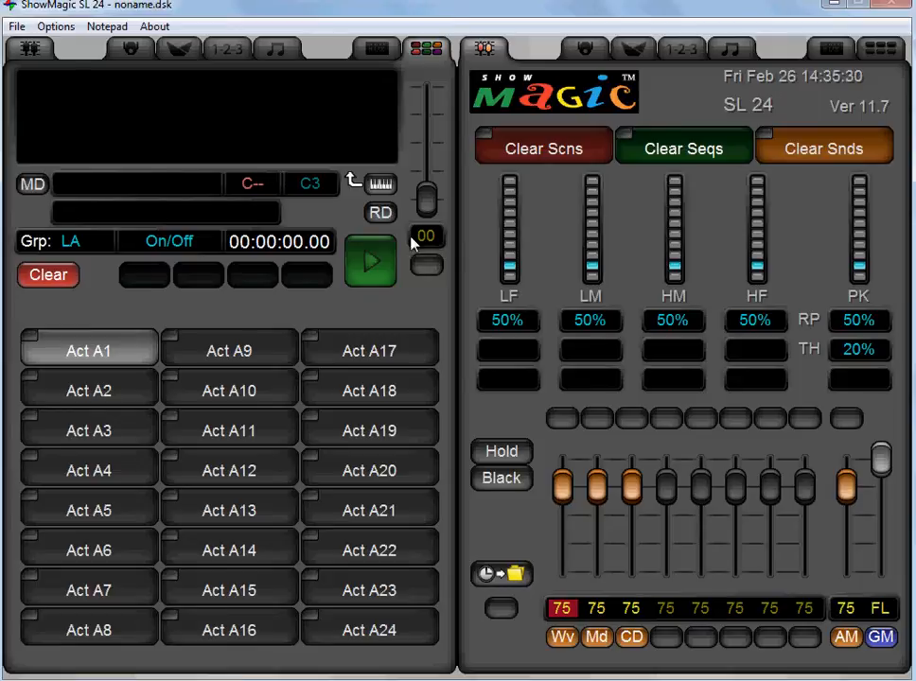
mouse_move(78, 348)
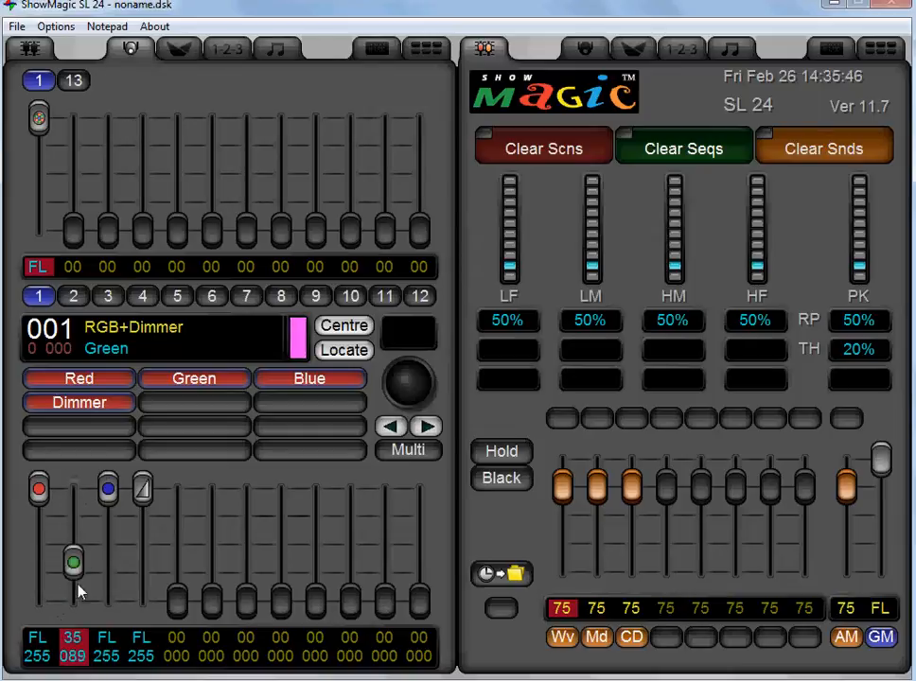
drag(73, 560, 74, 575)
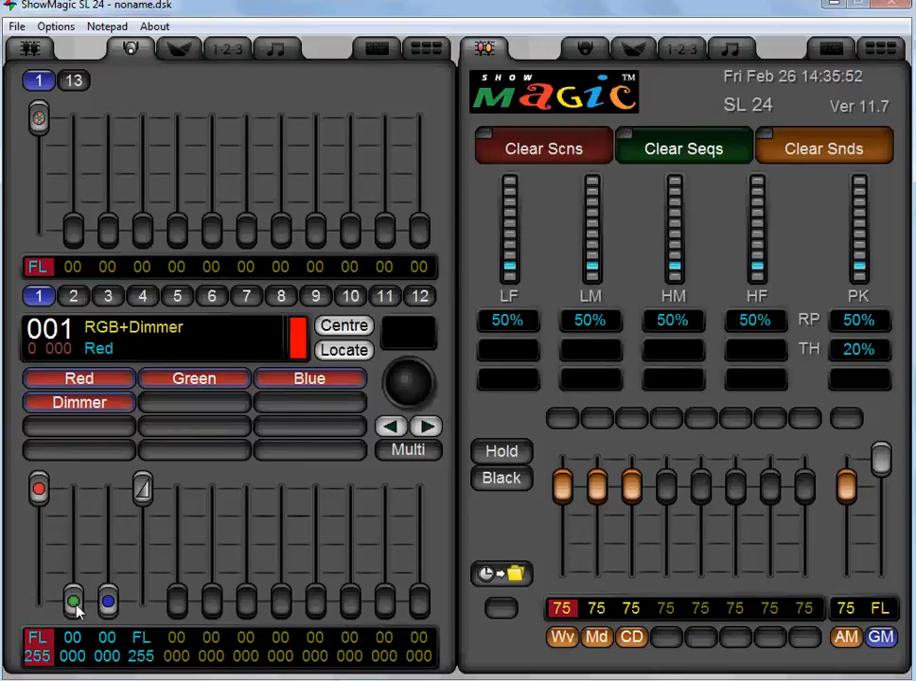
drag(74, 602, 74, 549)
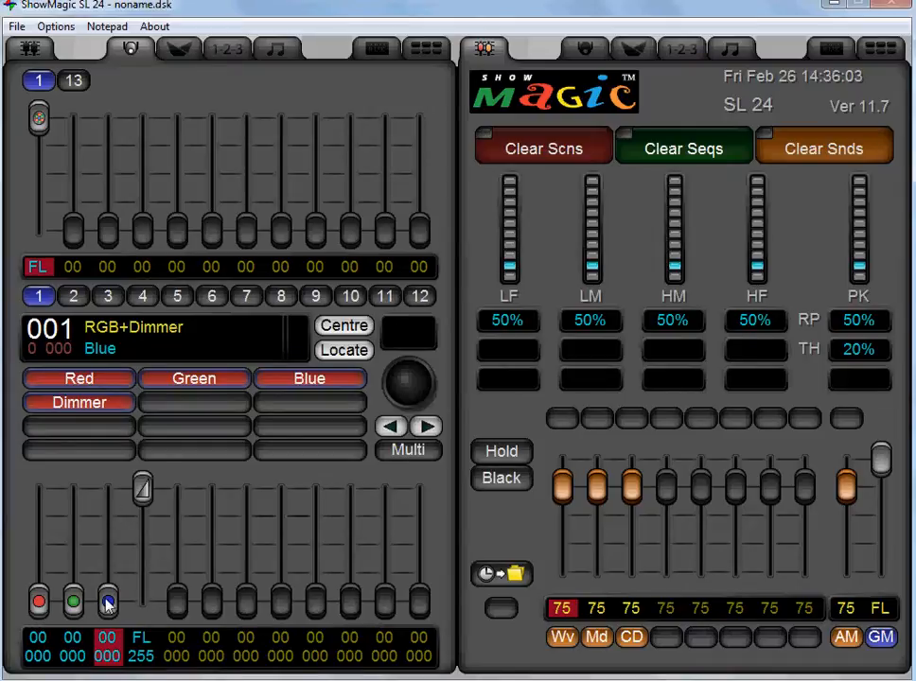
click(106, 602)
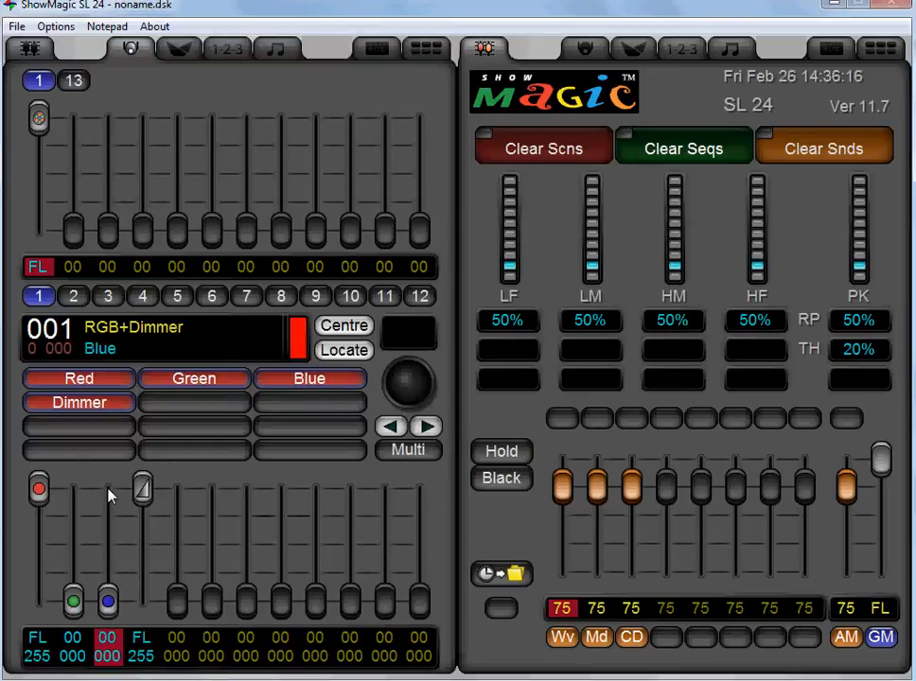
mouse_move(56, 571)
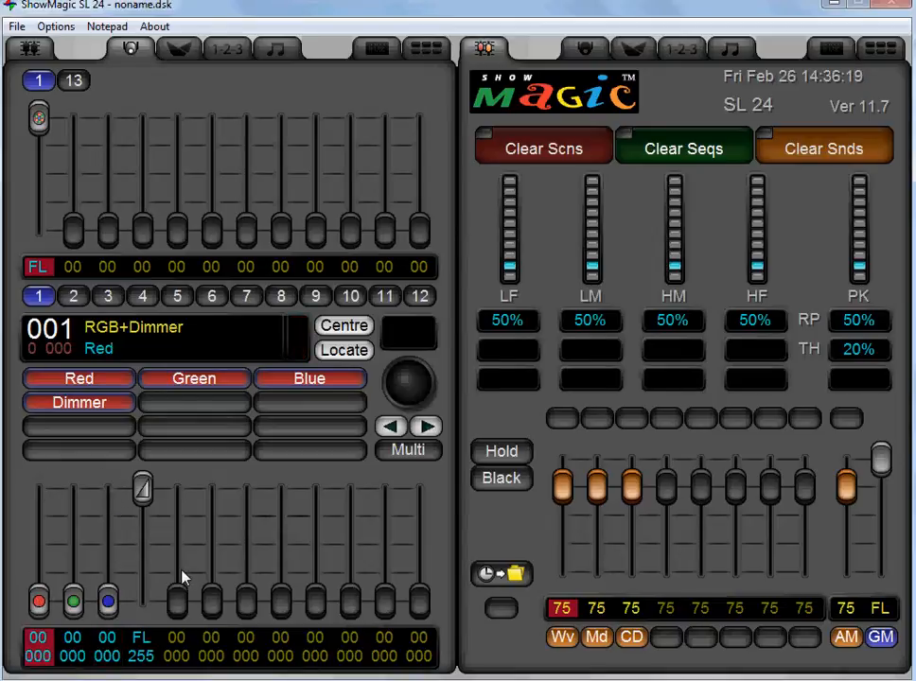
mouse_move(632, 69)
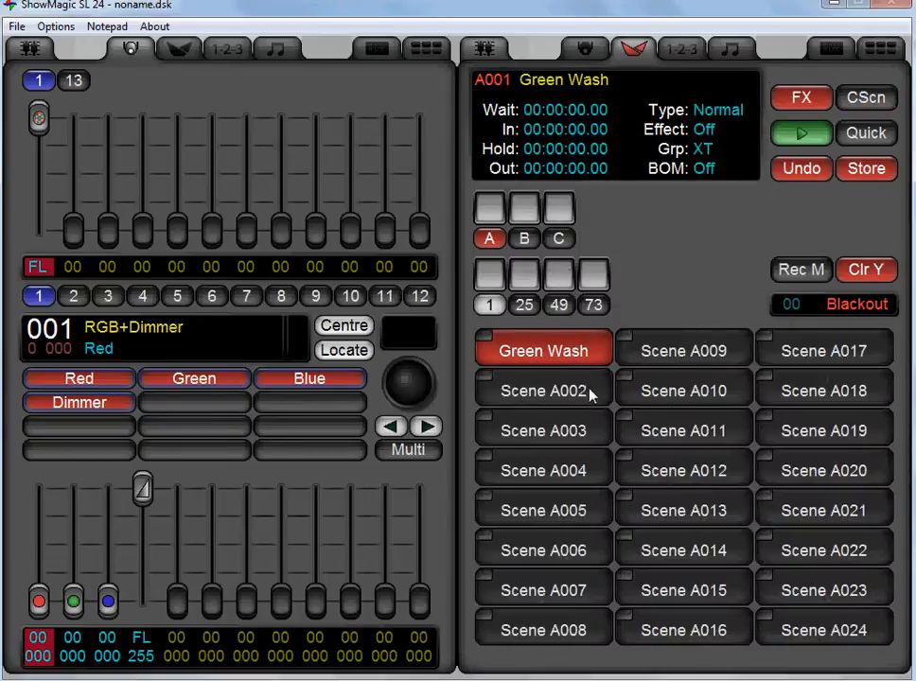
Raise fixture 001's dimmer and red to full and store the look into Scene A002
click(541, 351)
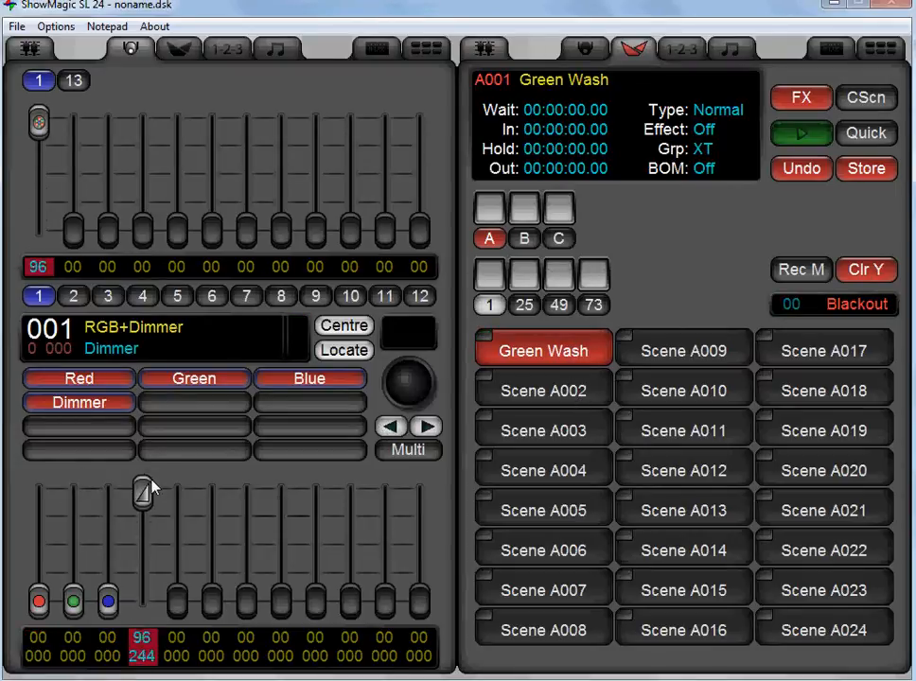
drag(143, 488, 38, 489)
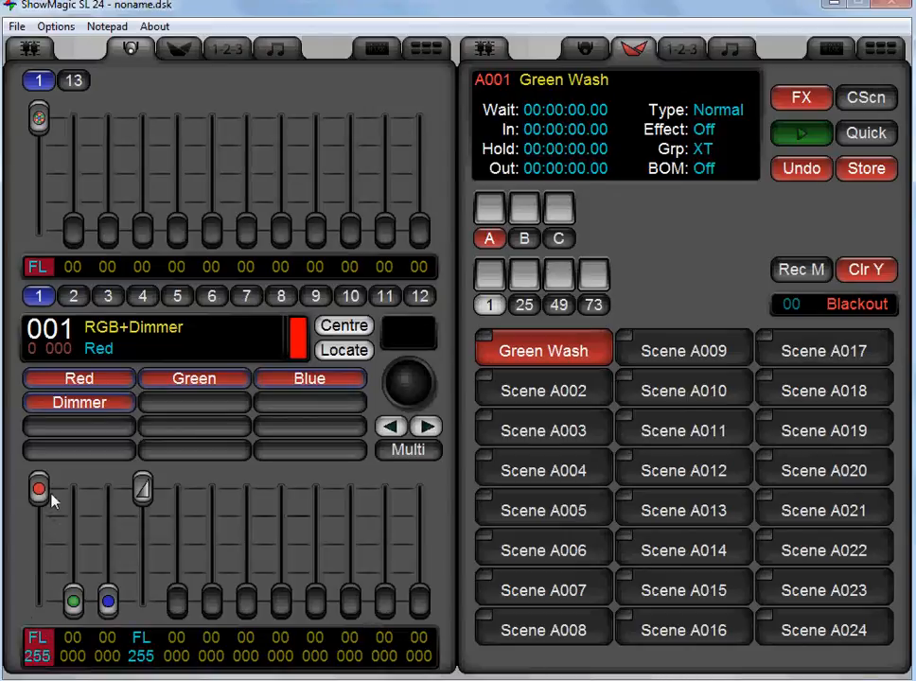
mouse_move(318, 526)
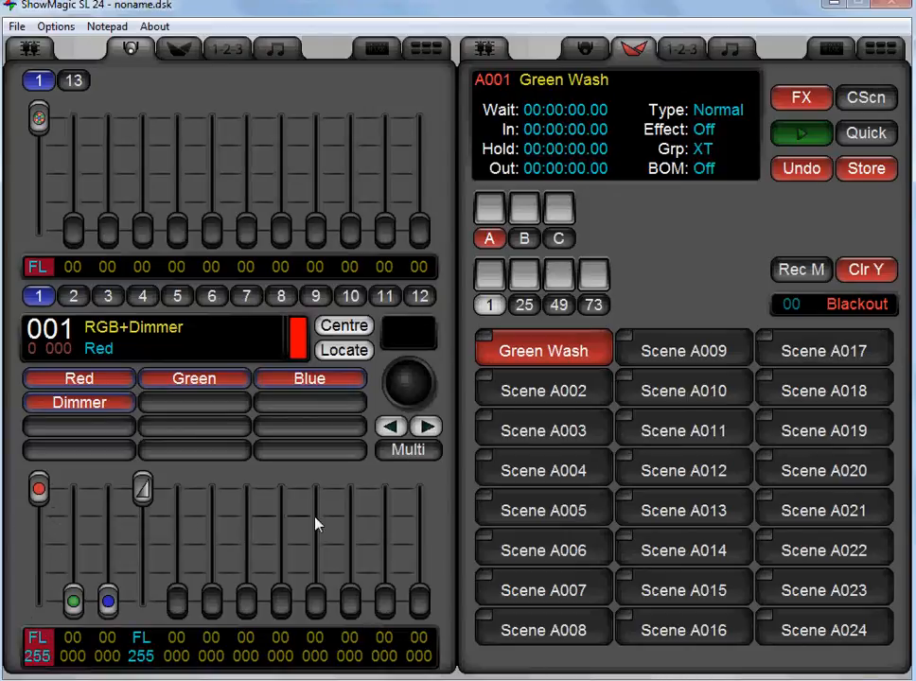
click(541, 390)
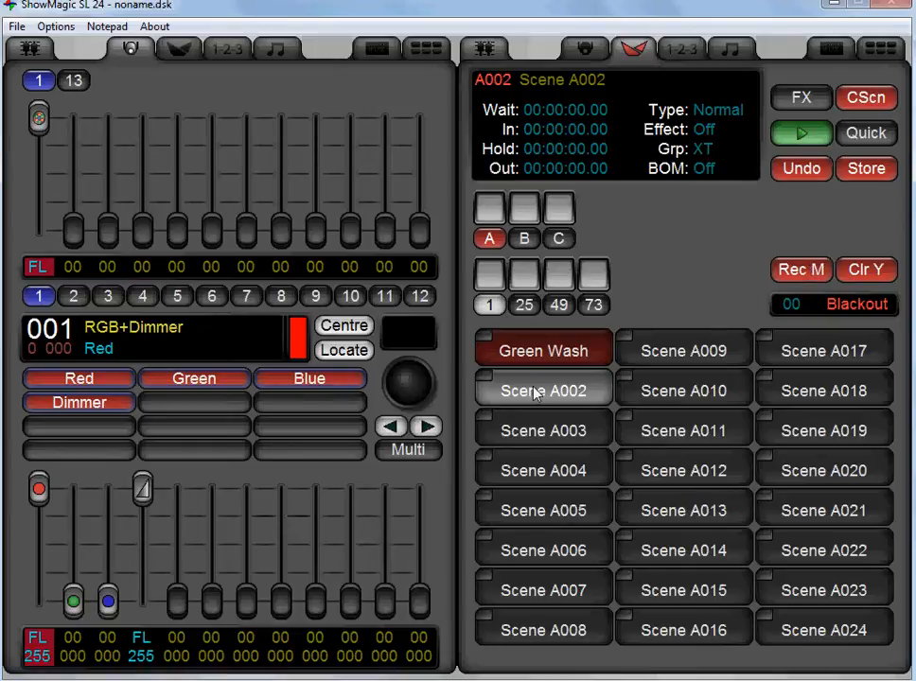
click(542, 390)
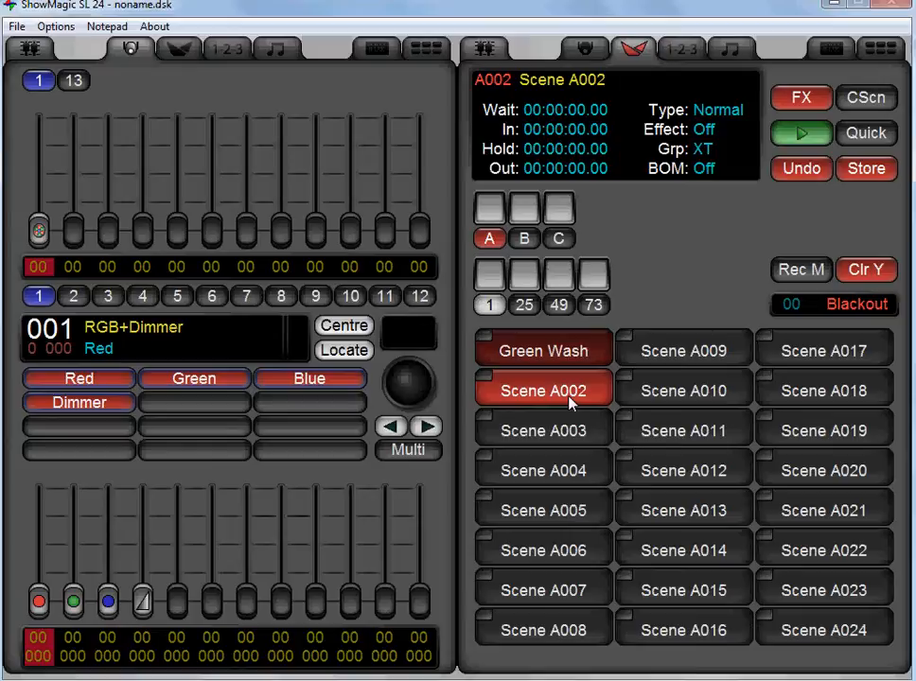
click(541, 390)
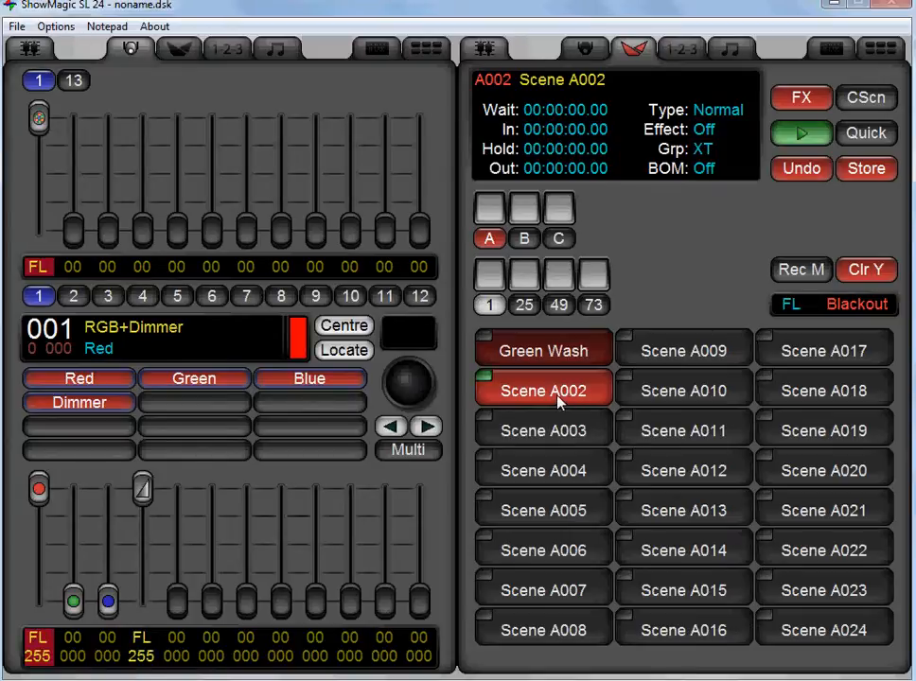
Relabel Scene A002 as 'Red Wash'
double_click(542, 390)
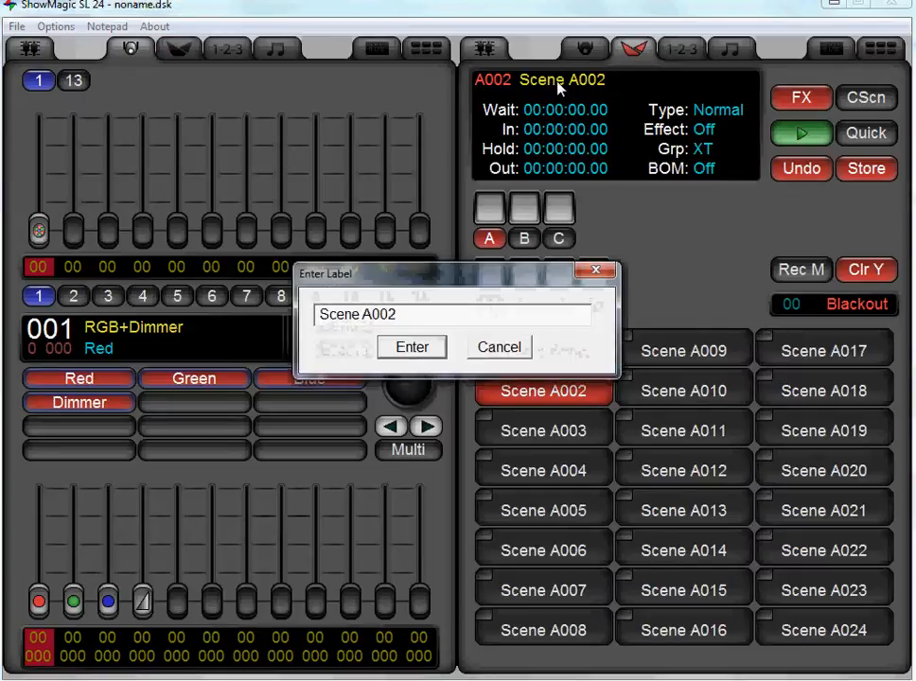
click(475, 314)
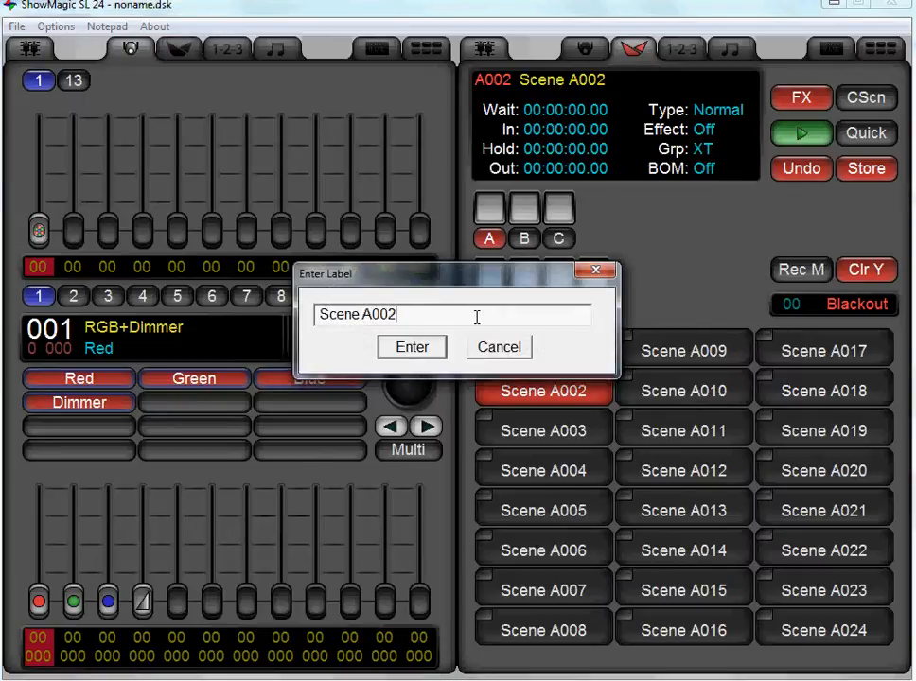
key(ctrl+a)
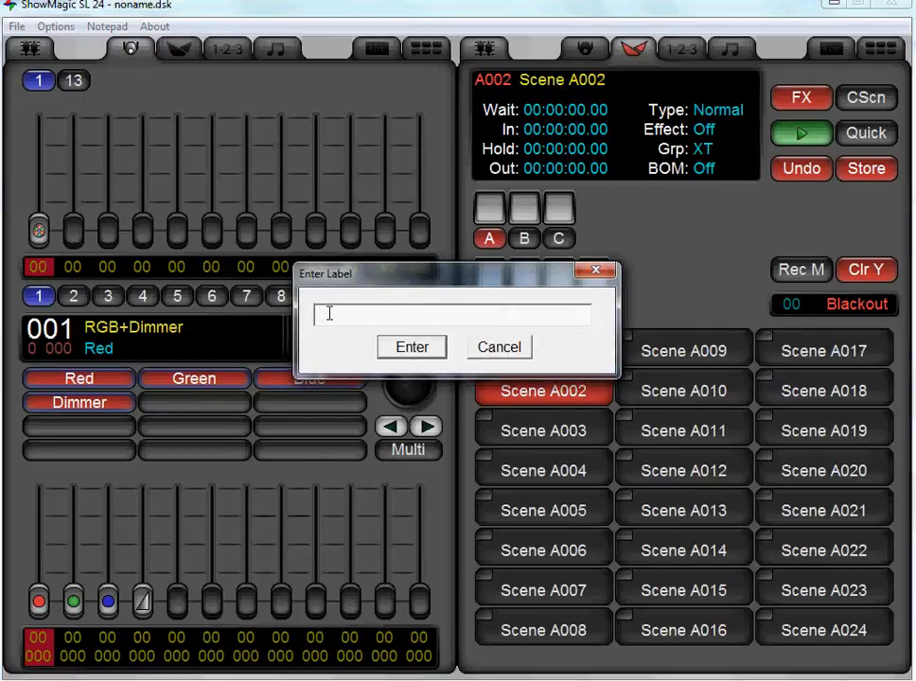
text(Red Was)
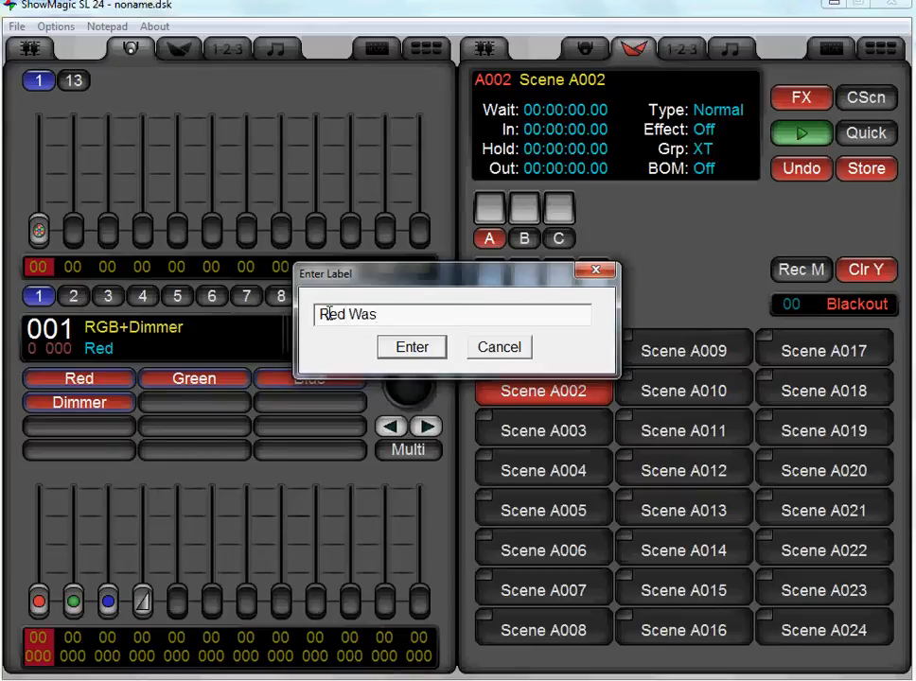
click(413, 348)
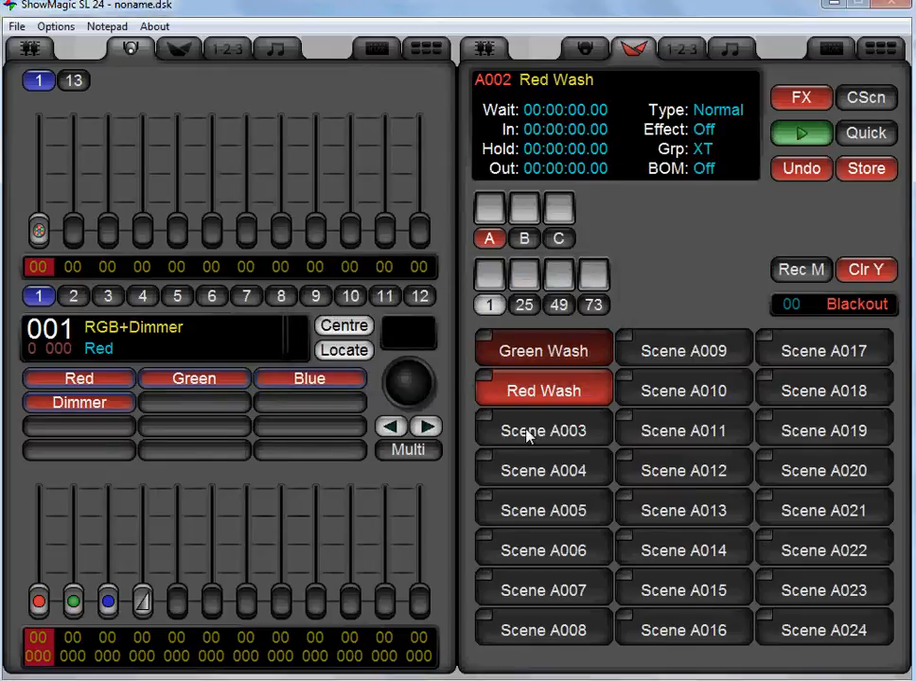
Store the blue look into Scene A003 and label it 'Blue Wash'
click(541, 429)
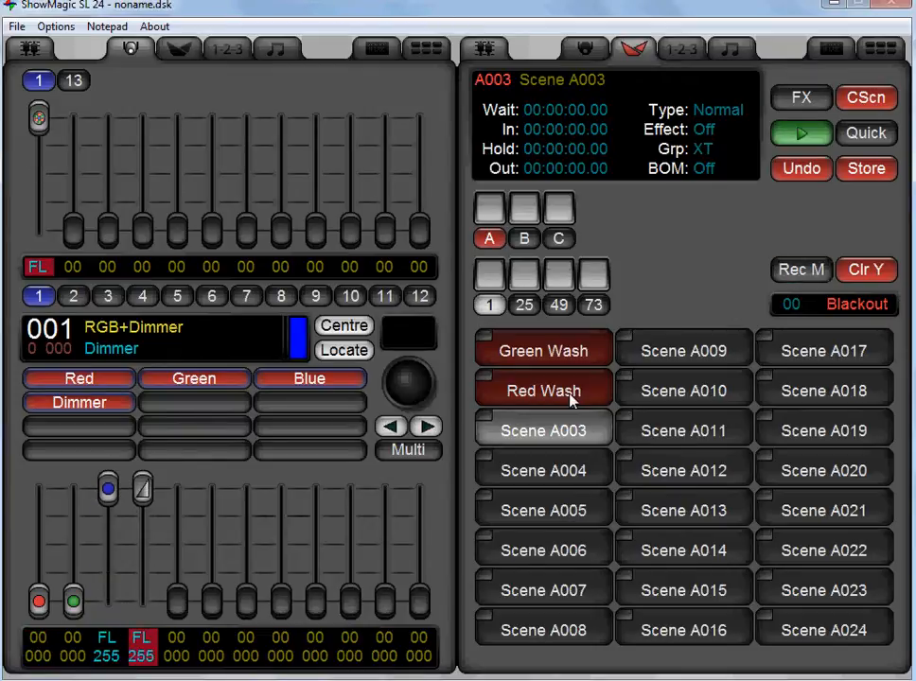
click(541, 431)
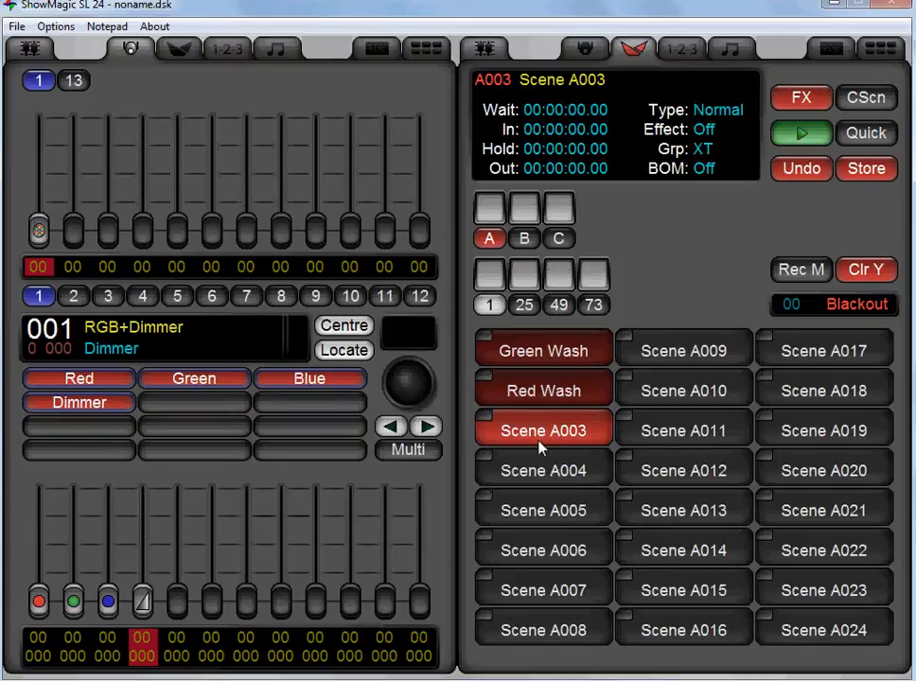
double_click(542, 431)
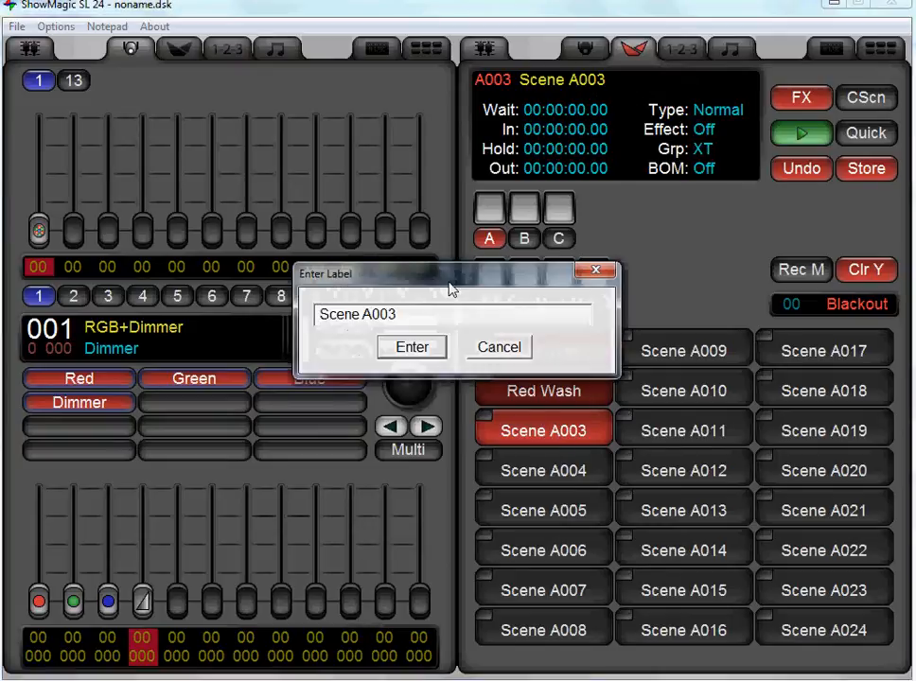
text(Bl)
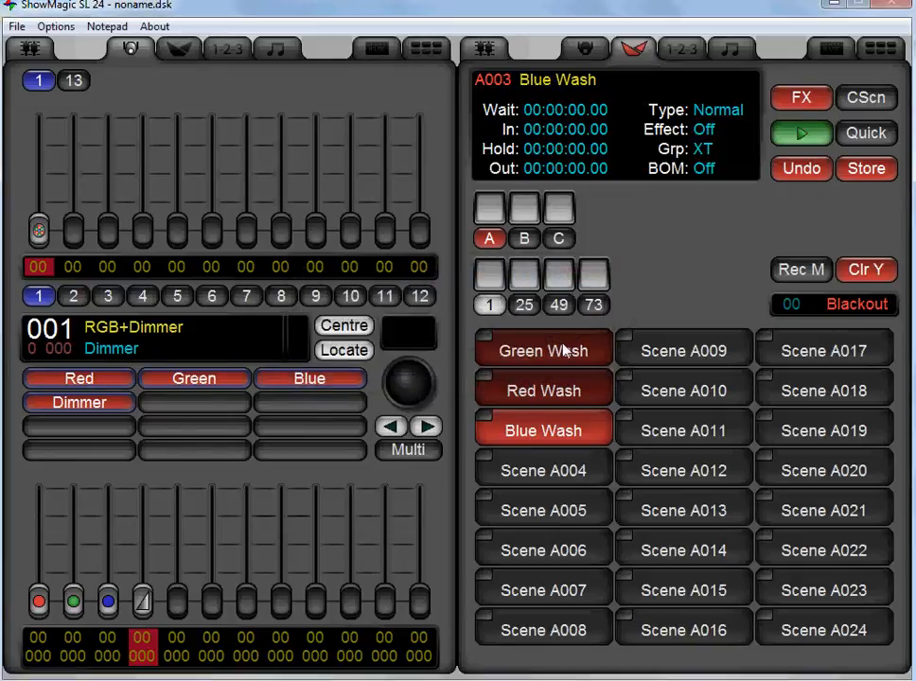
Play back Green Wash then Red Wash to check them
click(541, 350)
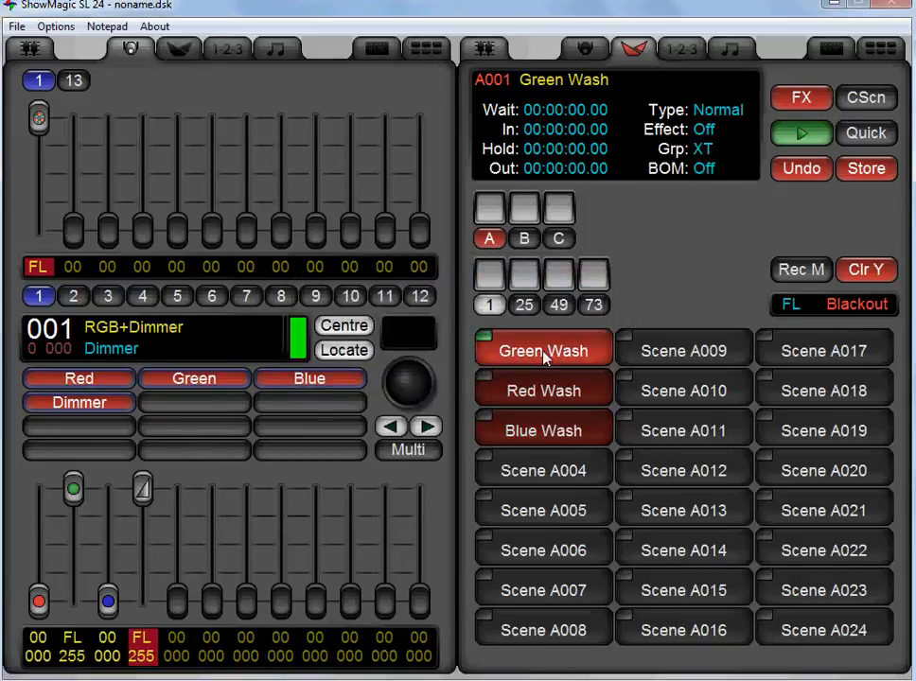
click(541, 389)
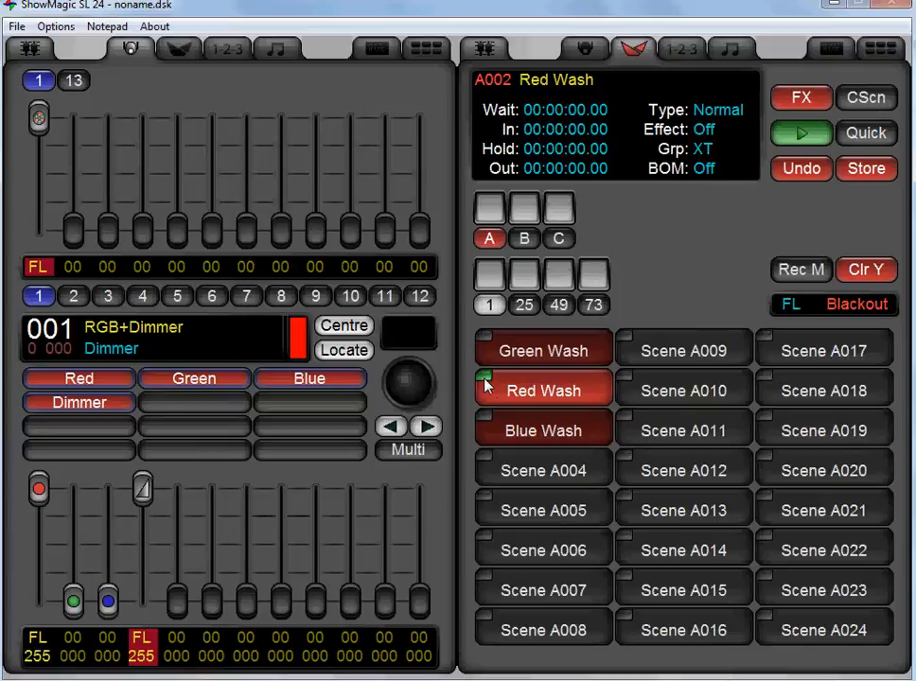
Play back Blue Wash, then return to Green Wash with outputs cleared
click(541, 431)
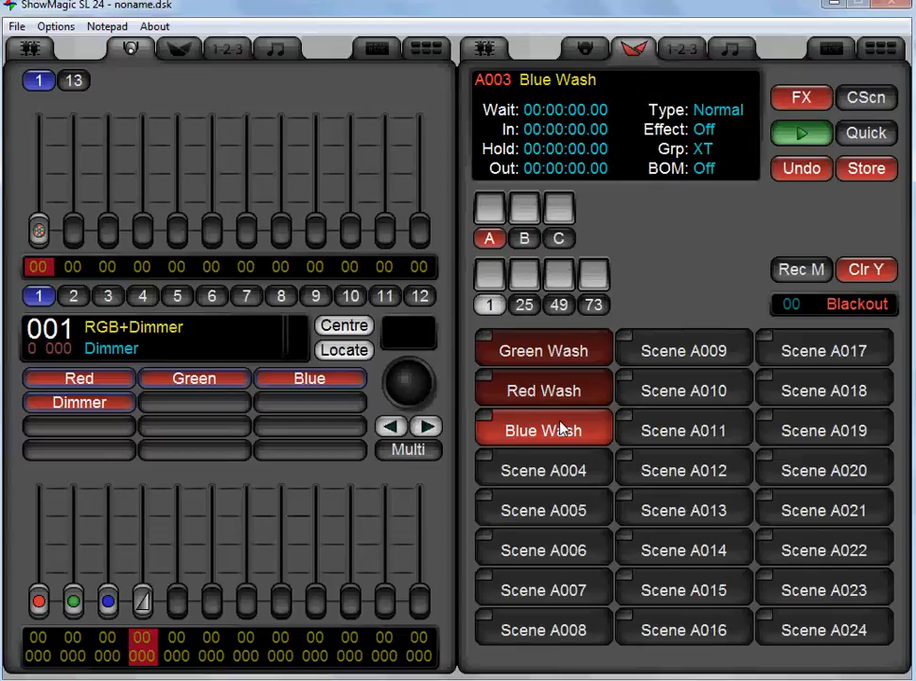
mouse_move(636, 338)
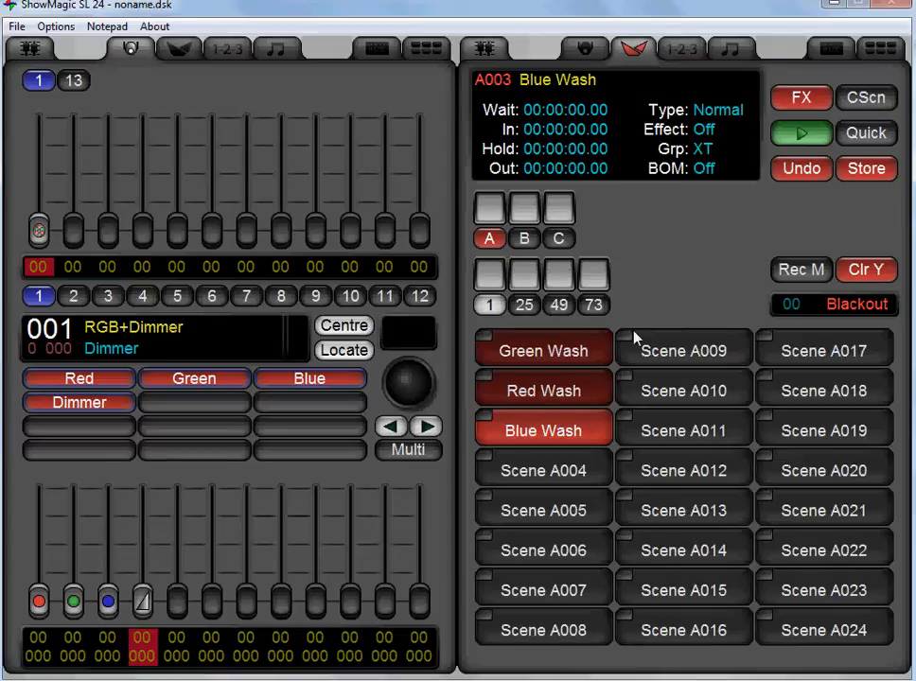
click(541, 350)
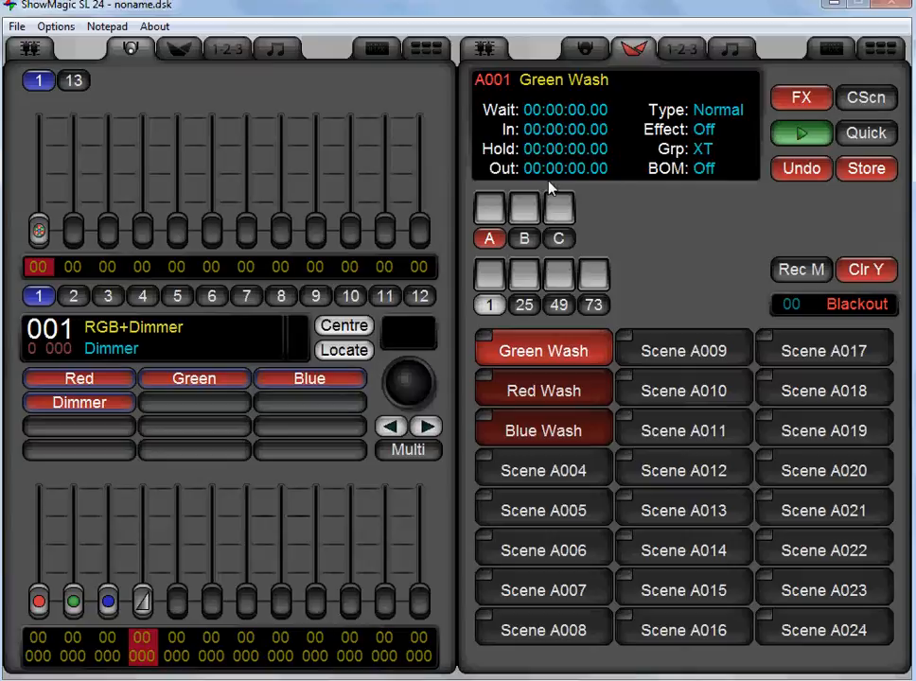
Give the Green Wash scene 3-second default fade-in and fade-out times
double_click(542, 351)
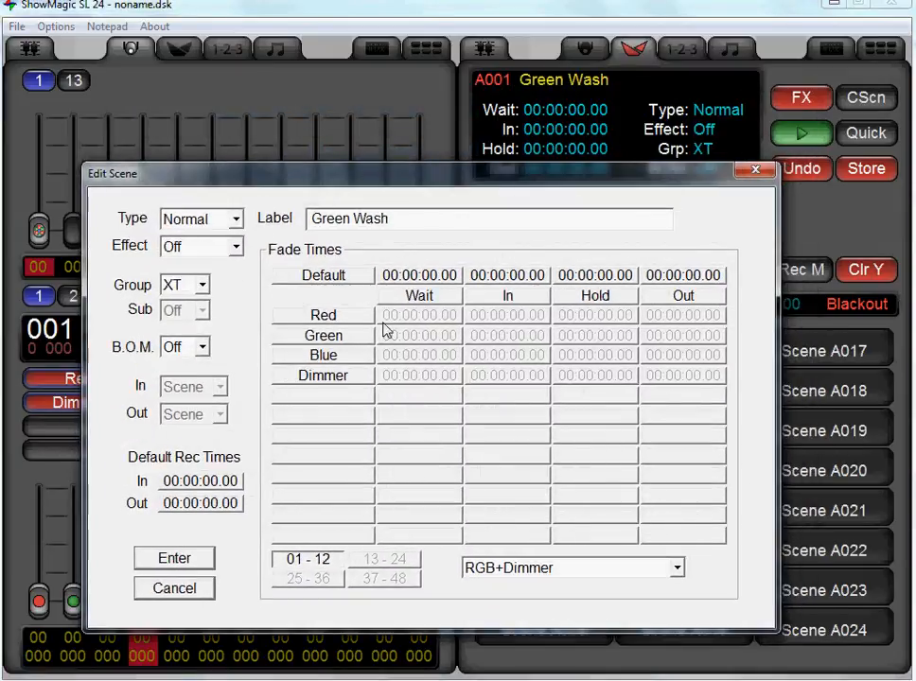
mouse_move(348, 377)
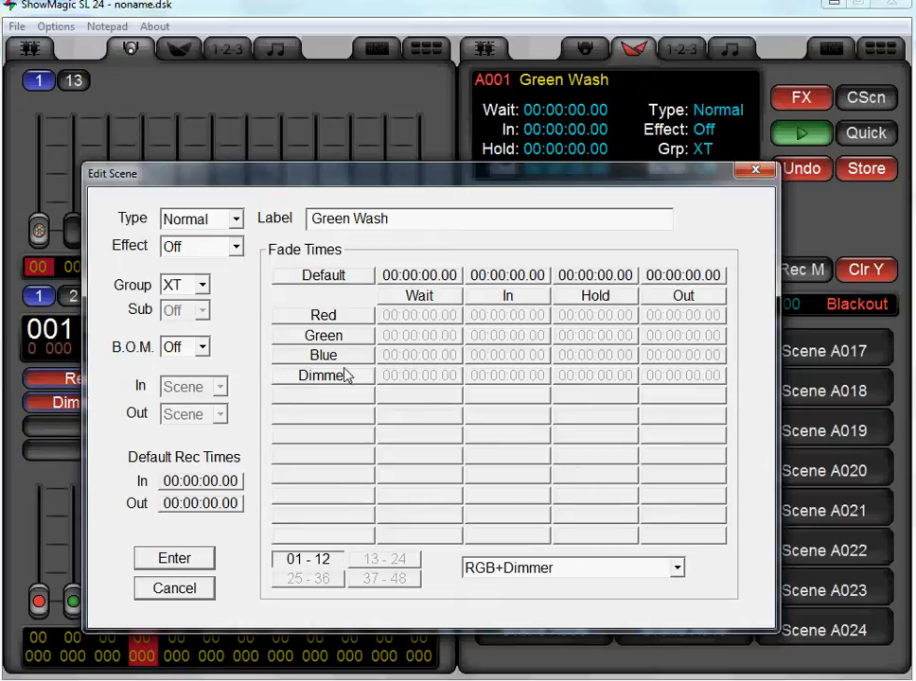
mouse_move(502, 288)
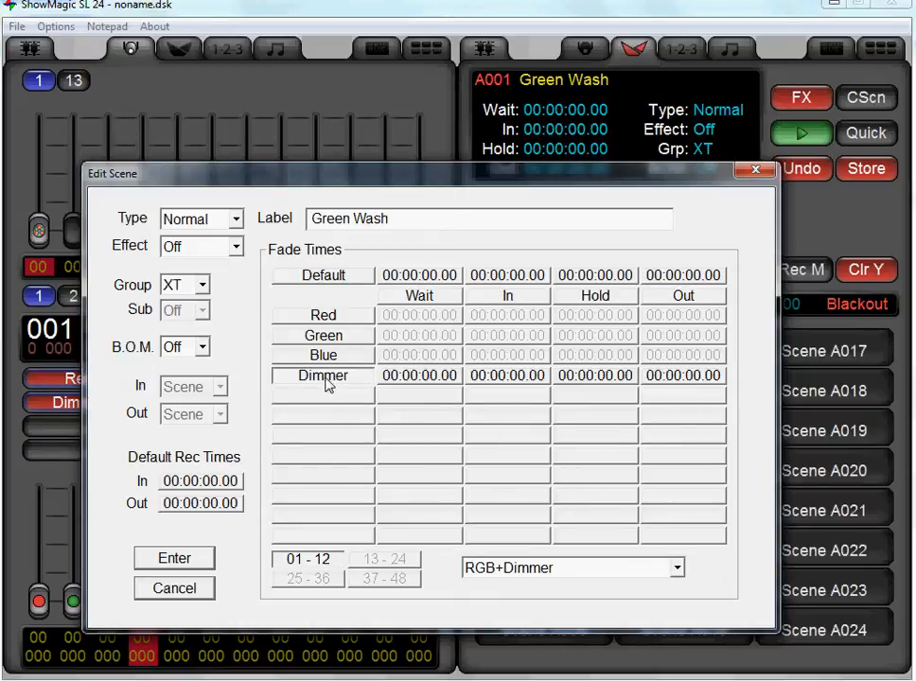
mouse_move(344, 388)
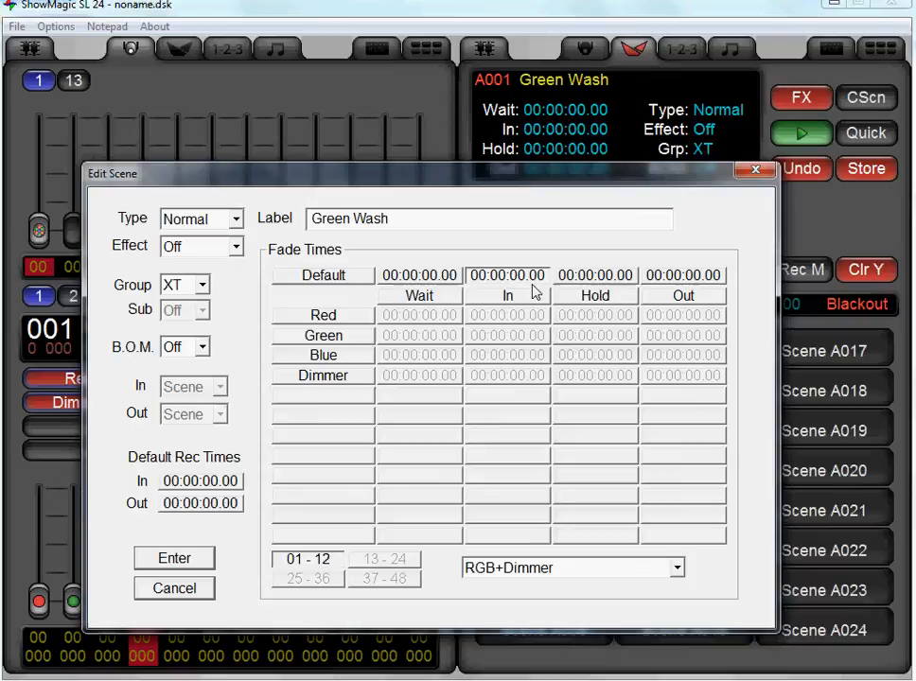
mouse_move(530, 292)
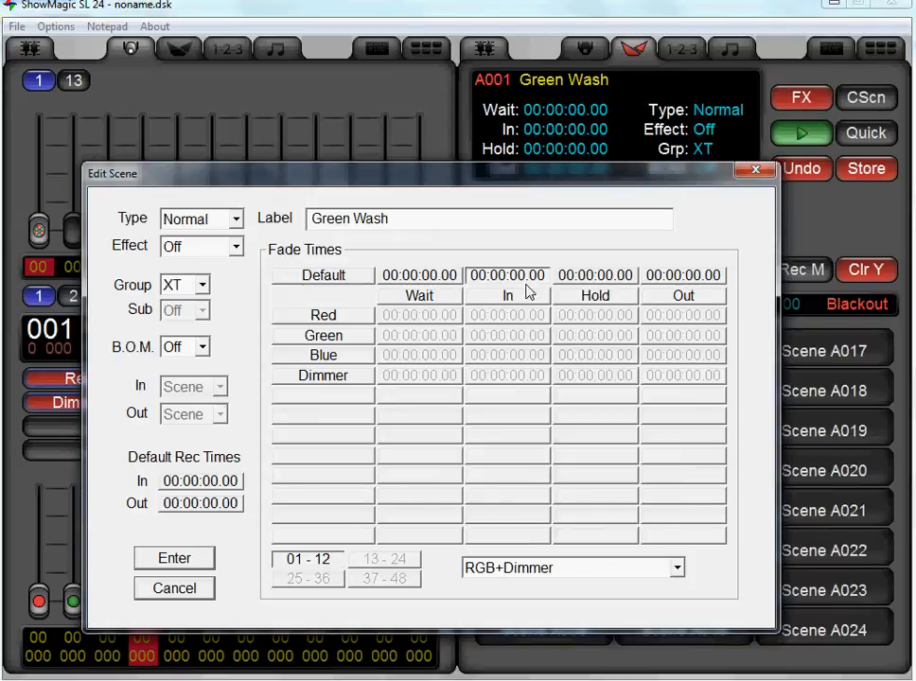
mouse_move(507, 280)
text(3)
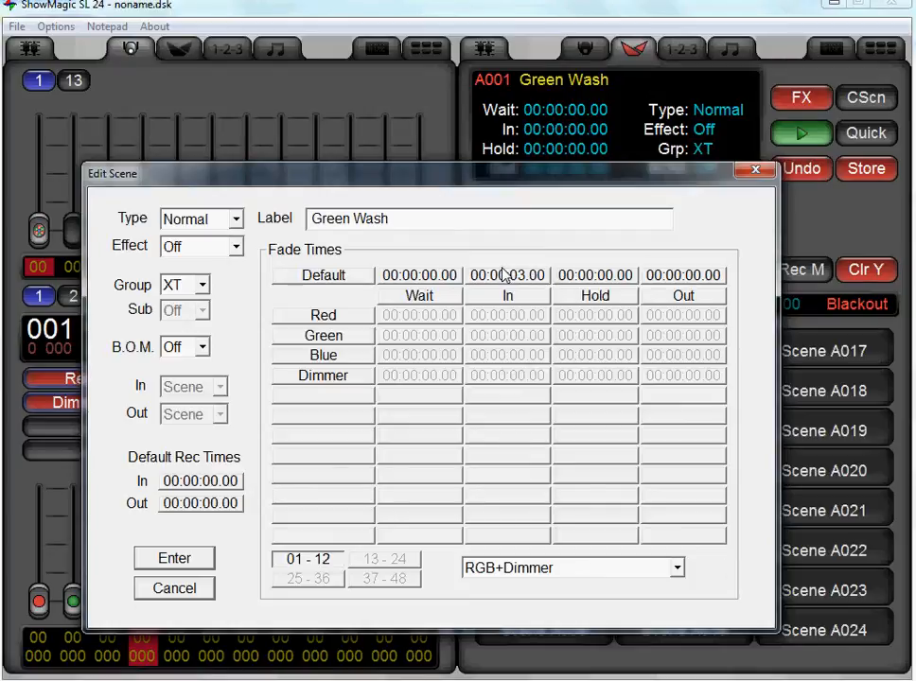
click(683, 274)
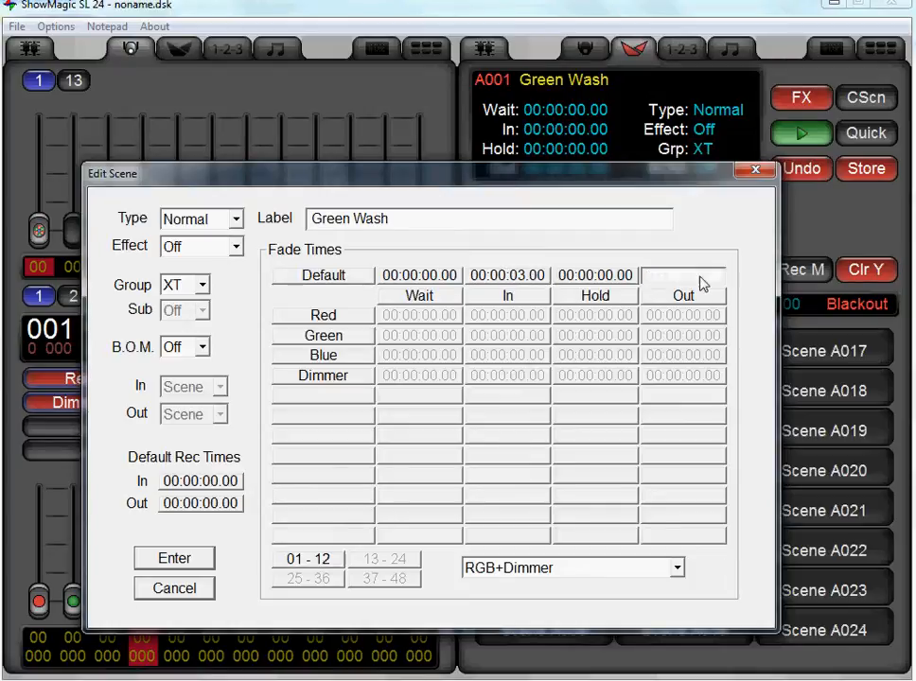
click(681, 275)
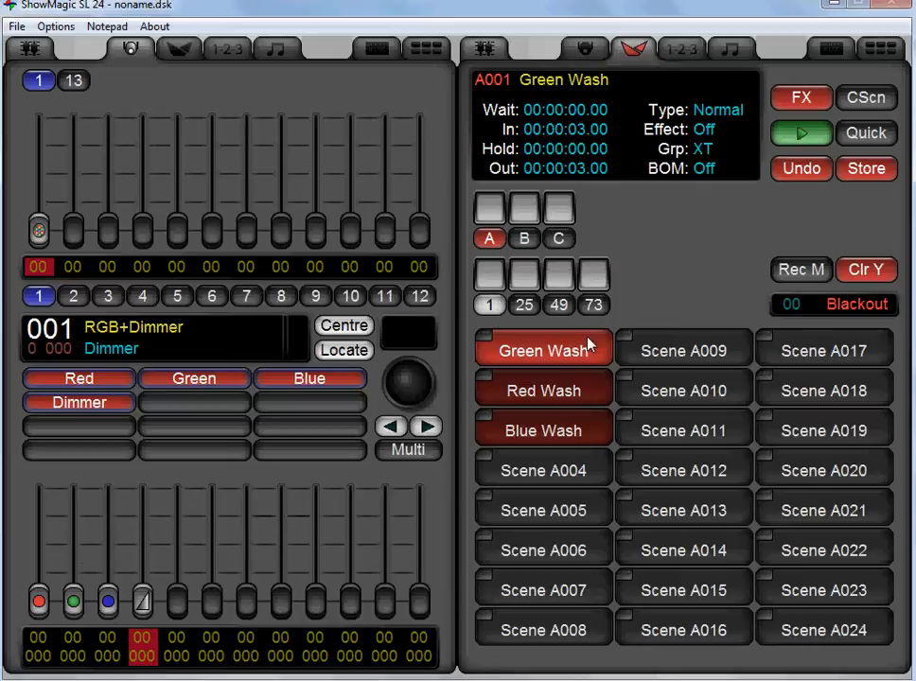
mouse_move(663, 511)
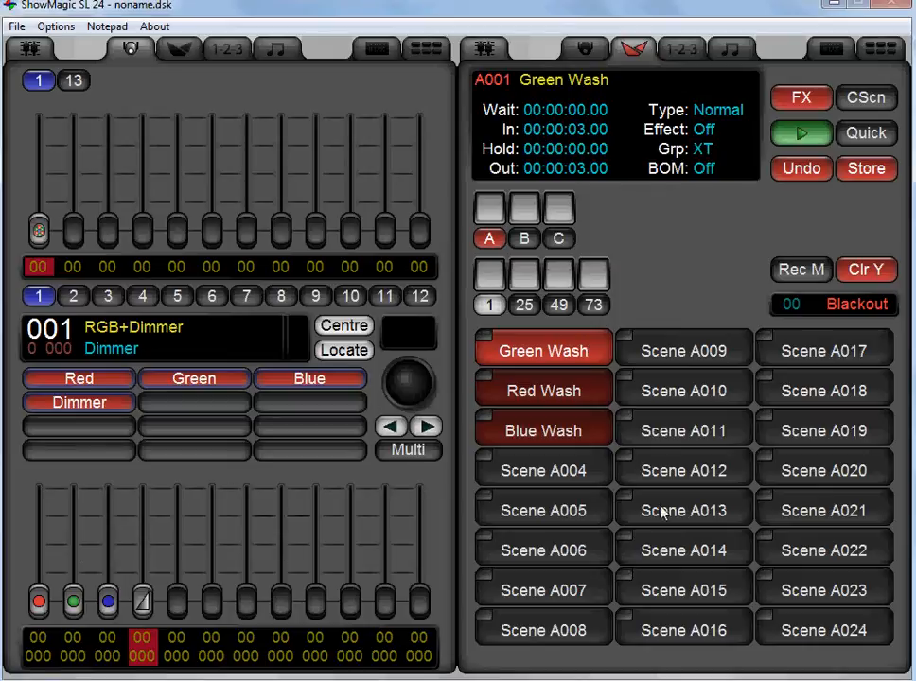
mouse_move(564, 426)
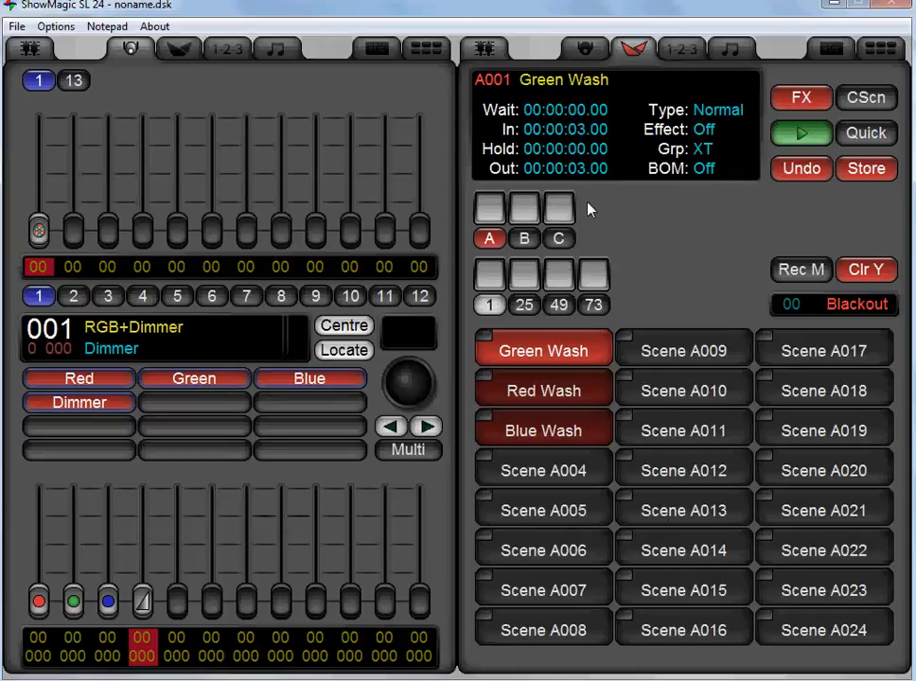
mouse_move(234, 61)
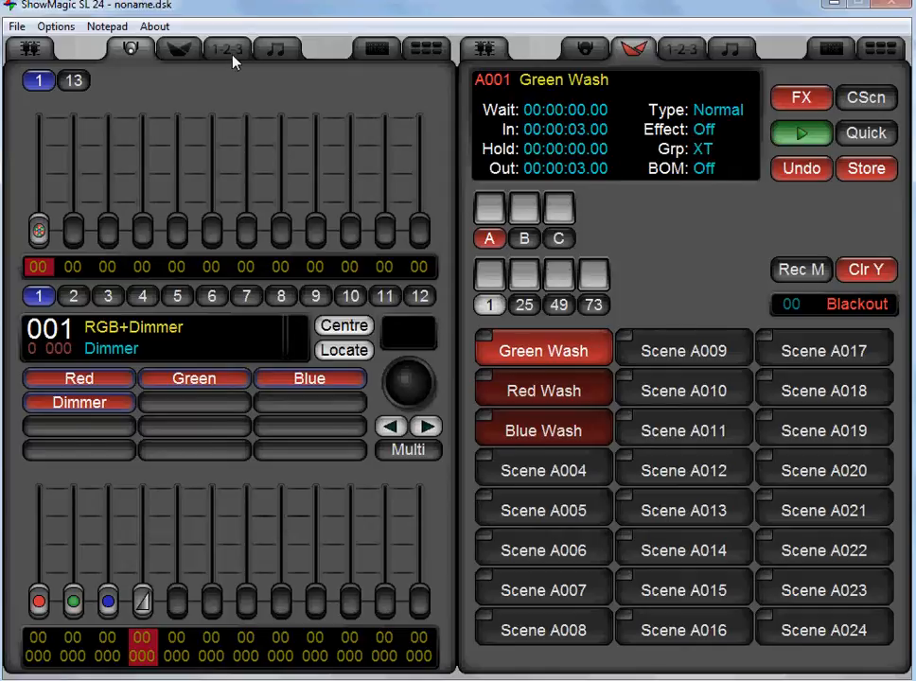
click(227, 50)
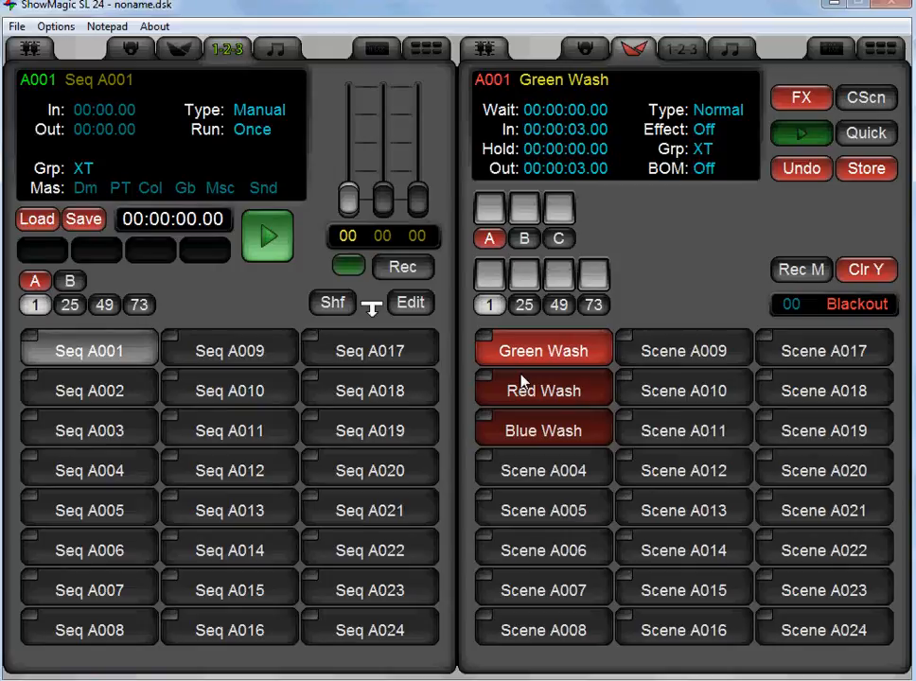
mouse_move(560, 367)
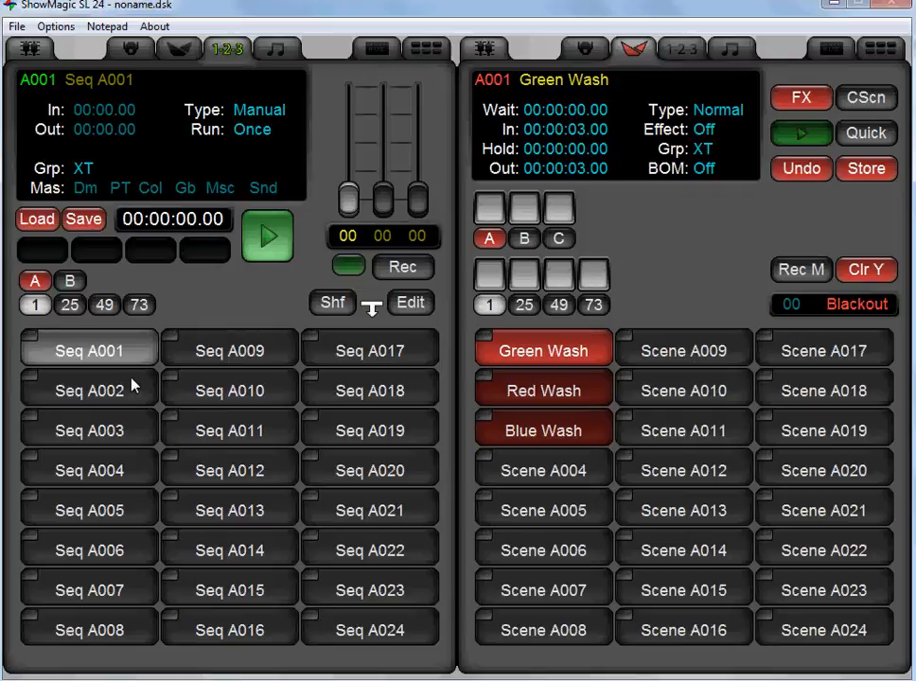
mouse_move(148, 390)
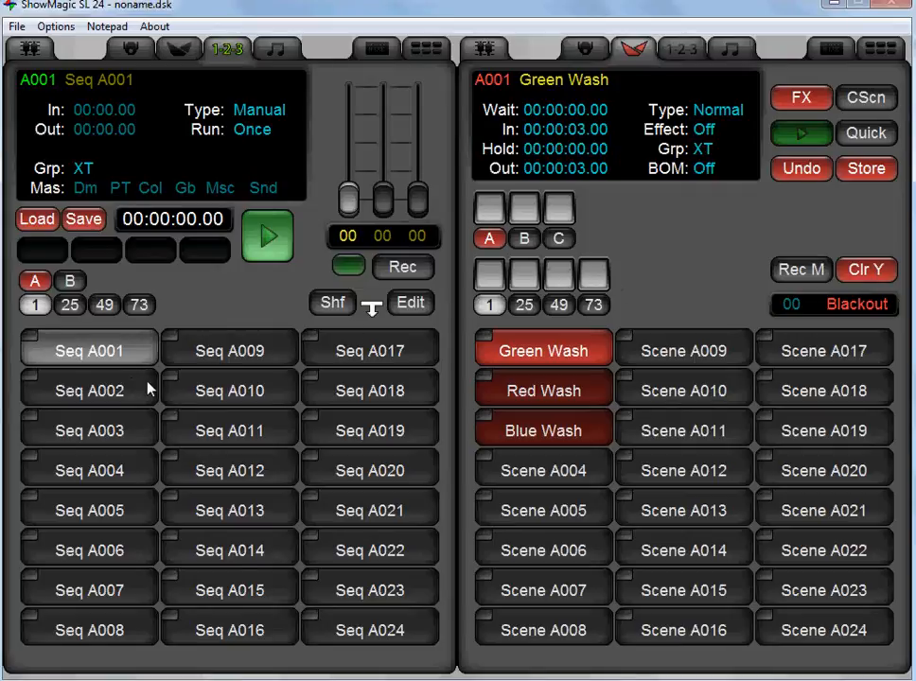
mouse_move(144, 318)
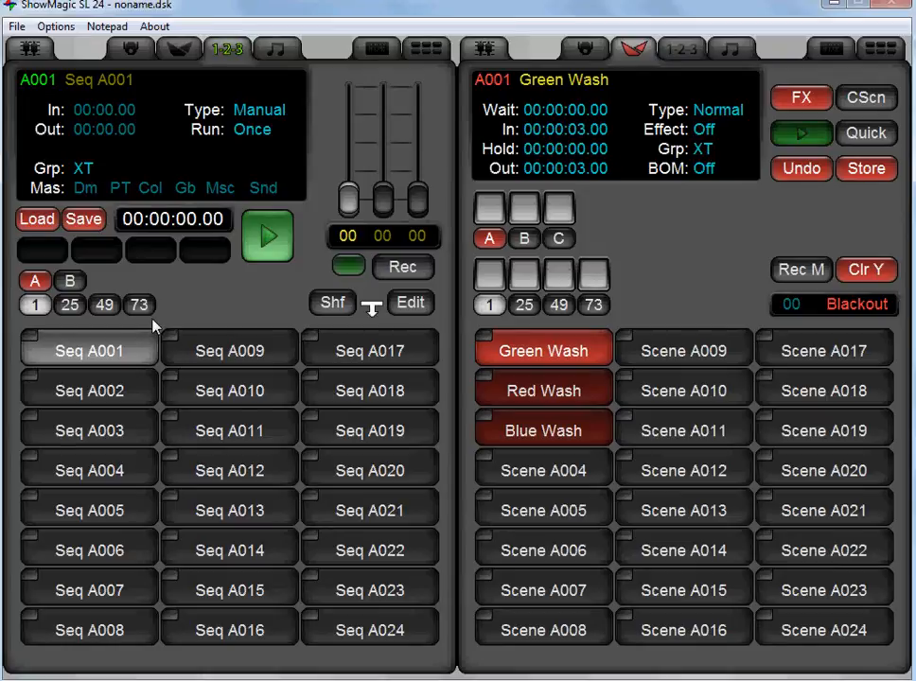
click(70, 280)
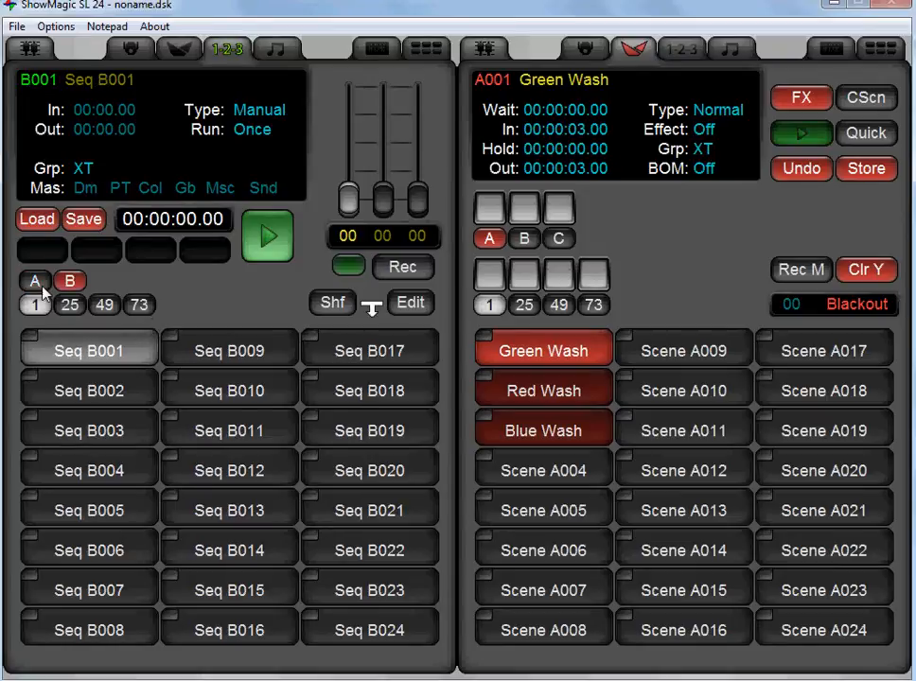
click(104, 305)
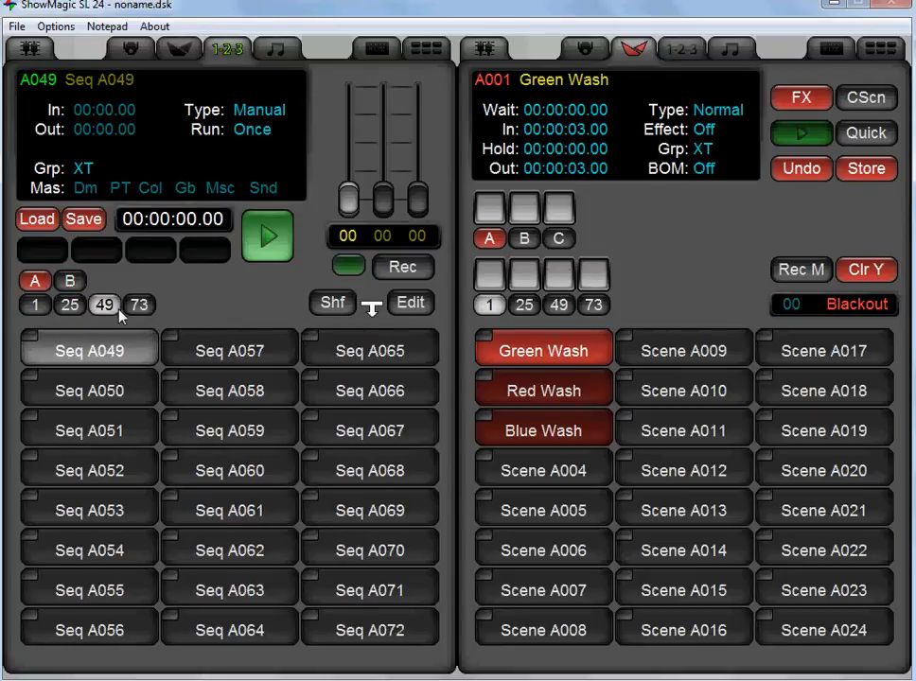
click(34, 305)
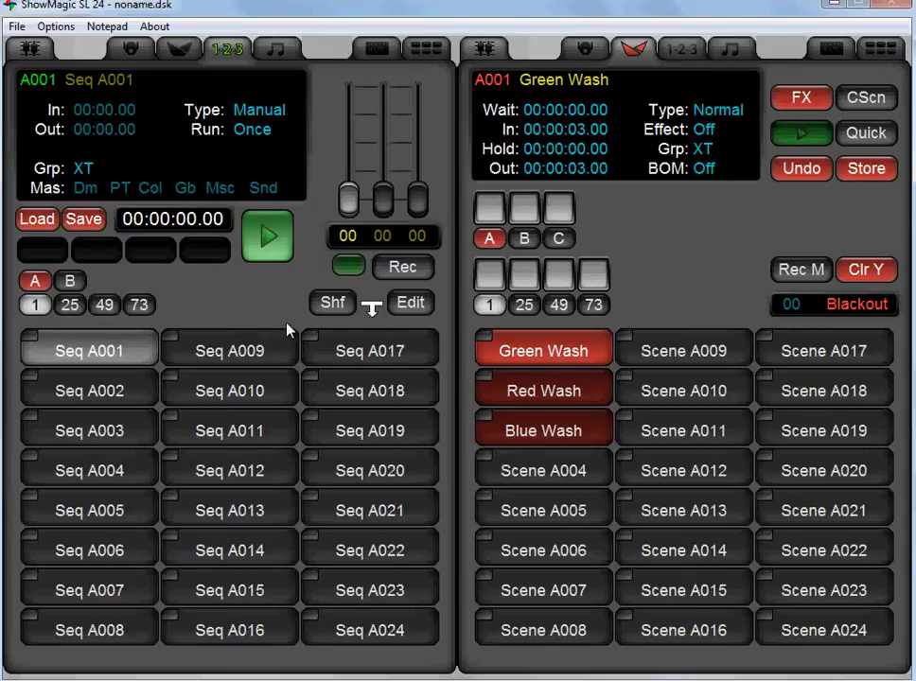
mouse_move(273, 178)
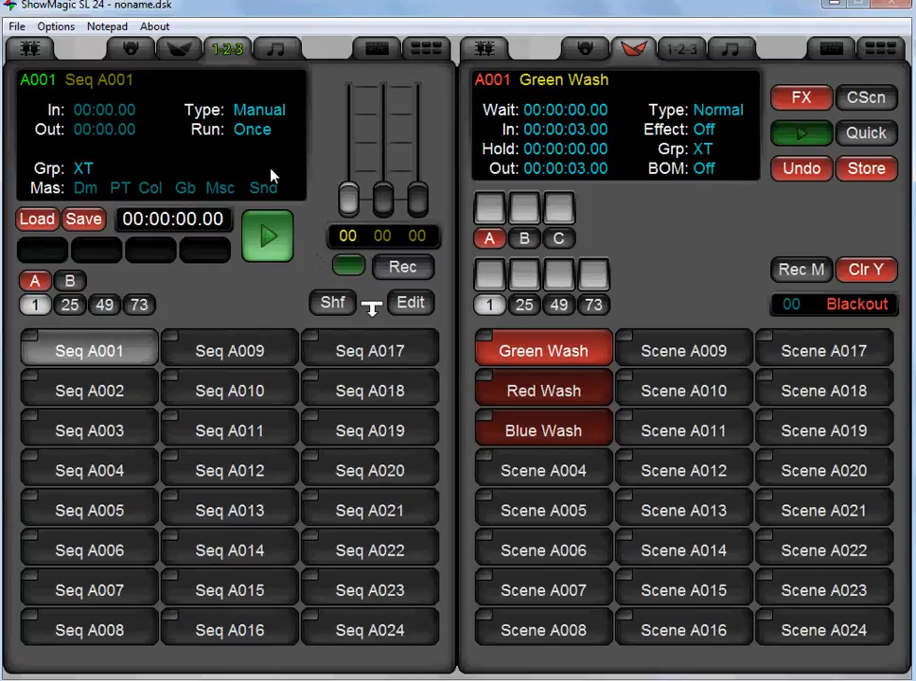
mouse_move(299, 113)
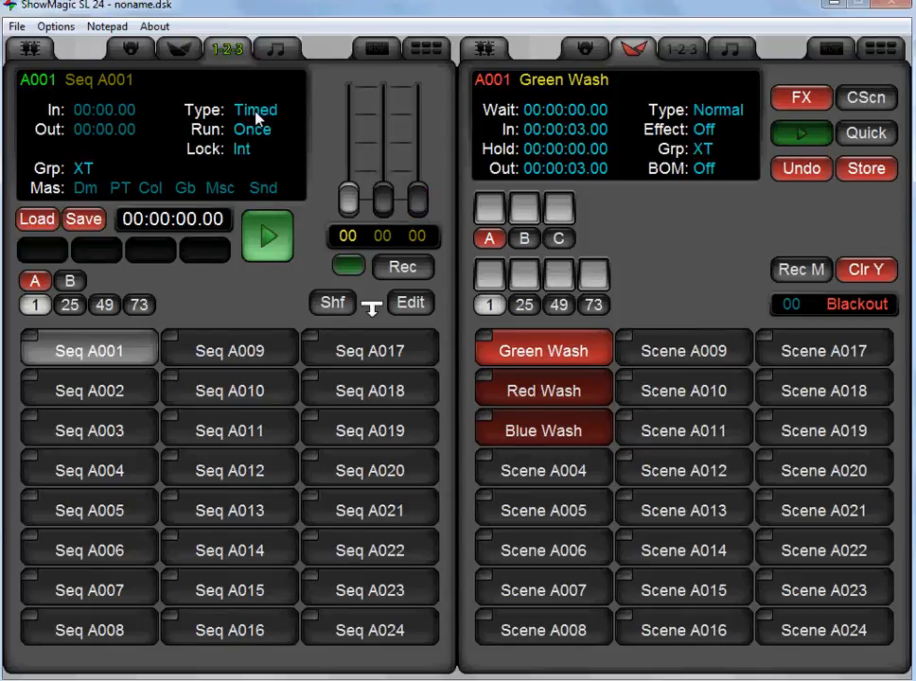
mouse_move(345, 231)
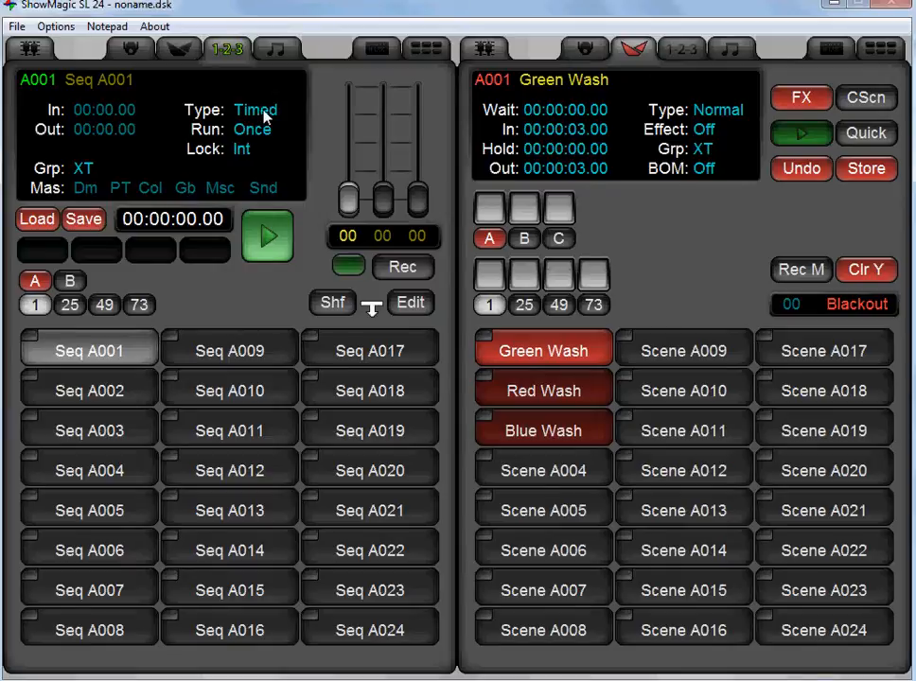
mouse_move(307, 244)
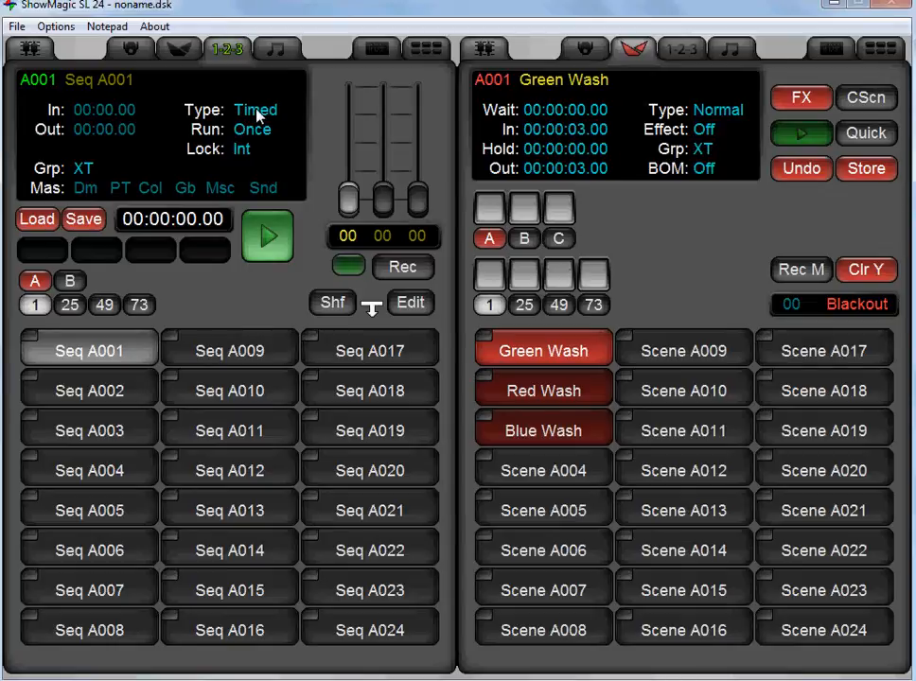
Cycle Seq A001's type past Random and settle it on Timed
click(255, 110)
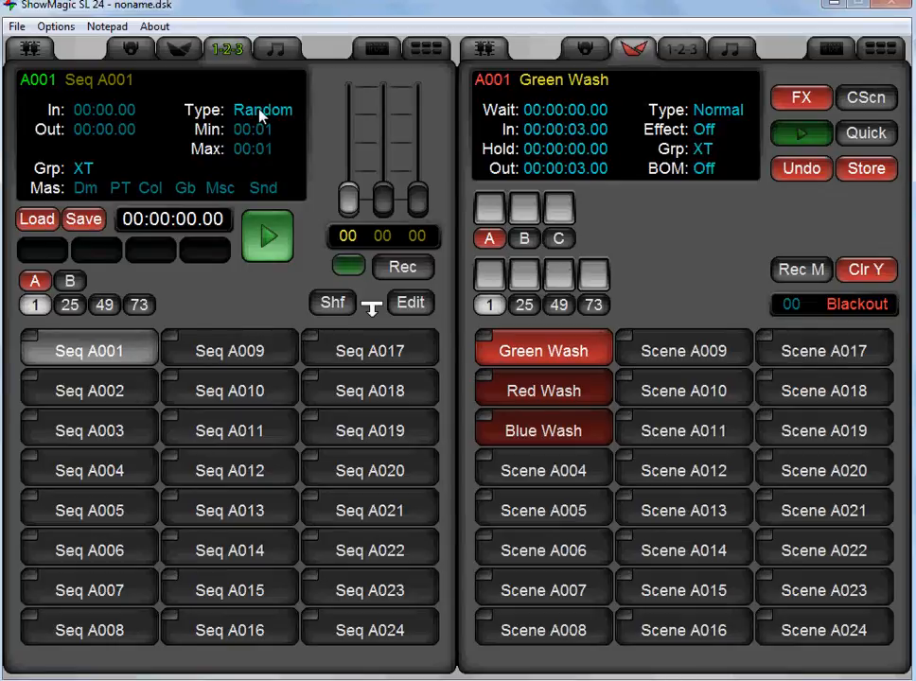
click(263, 110)
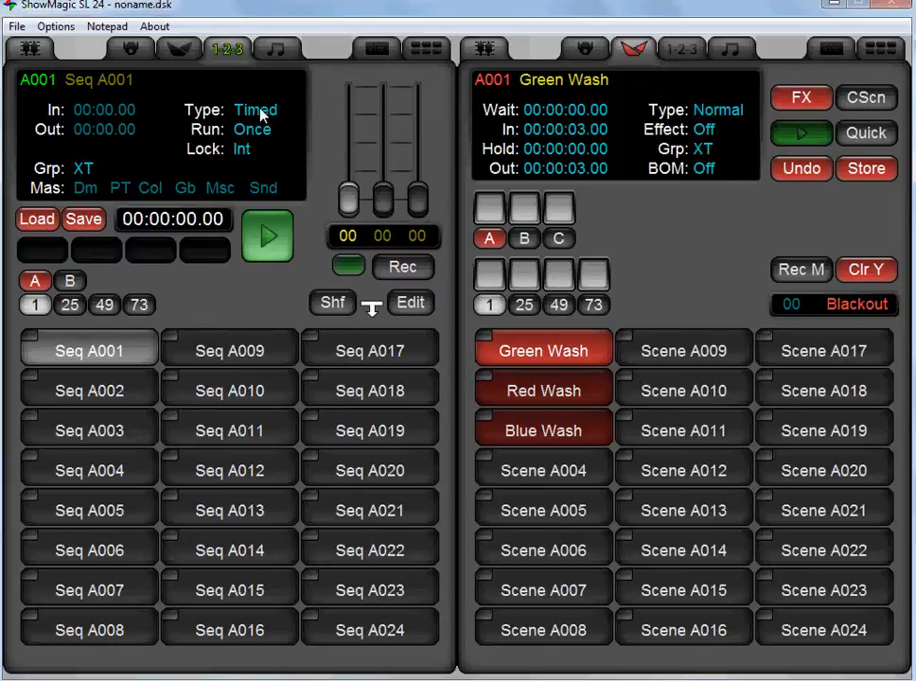
mouse_move(261, 123)
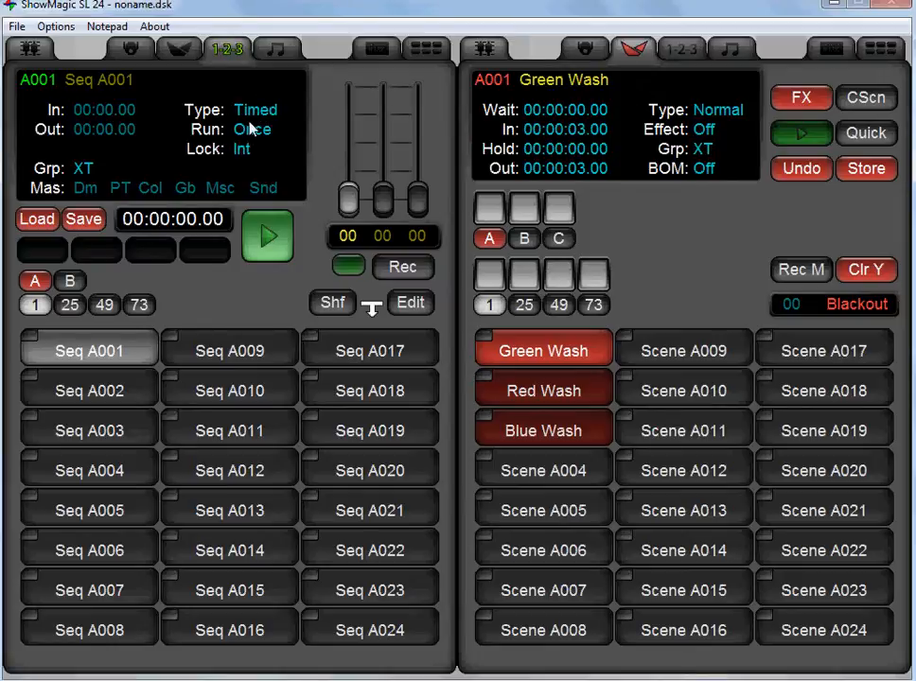
click(256, 110)
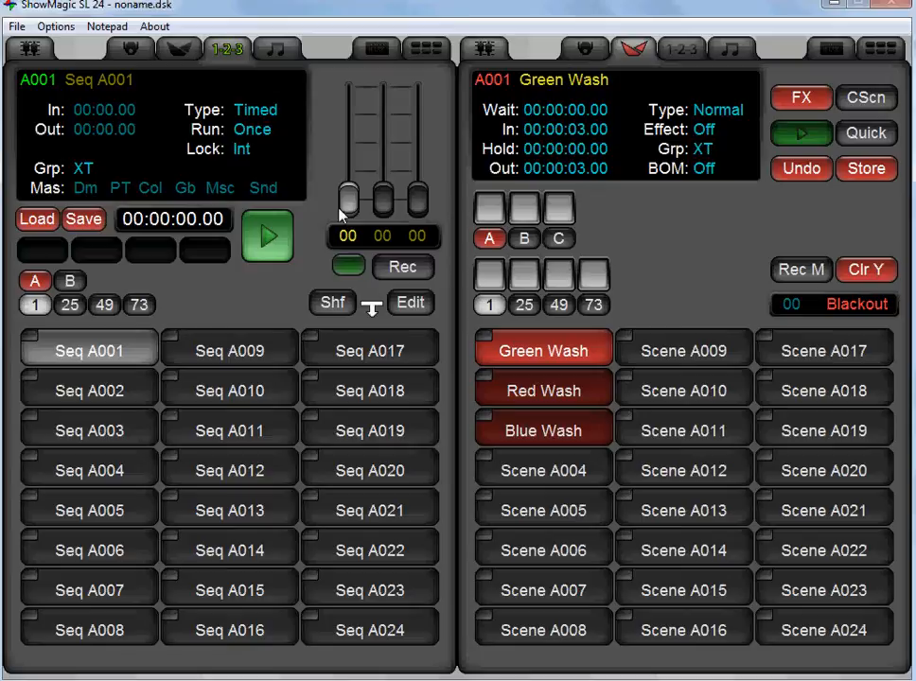
mouse_move(218, 269)
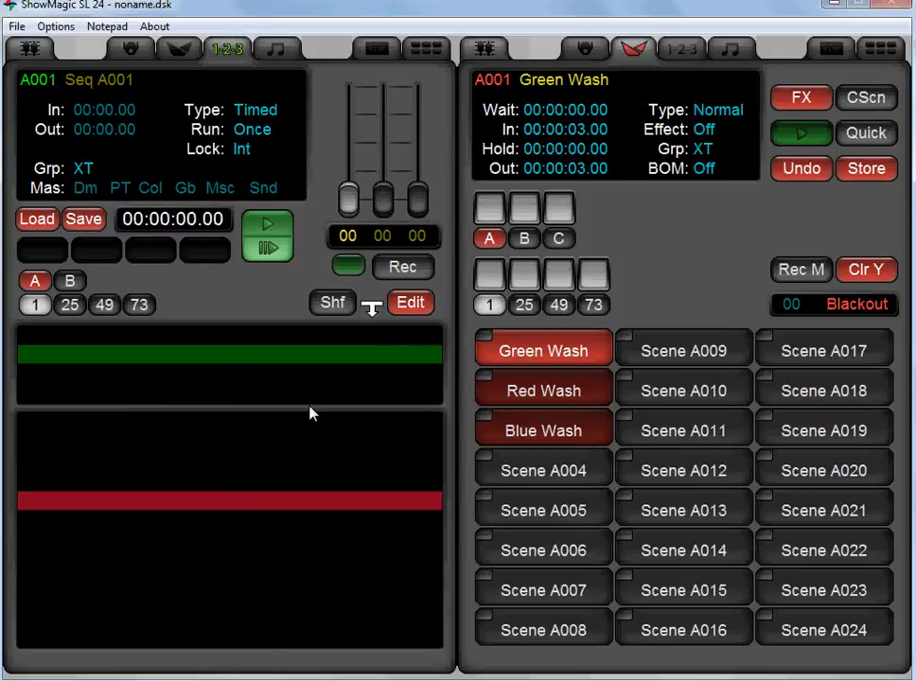
mouse_move(112, 333)
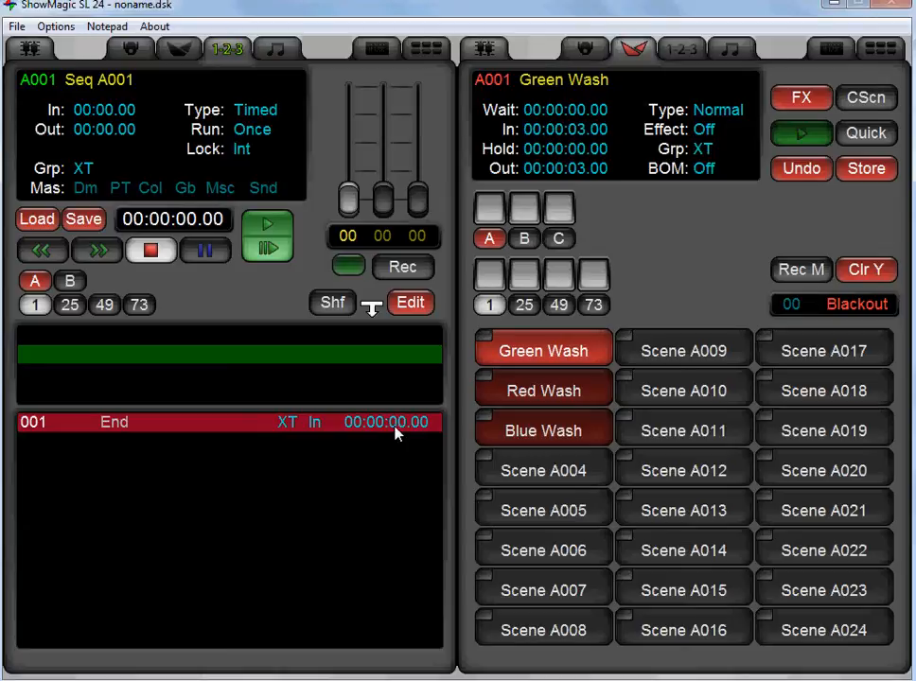
mouse_move(409, 422)
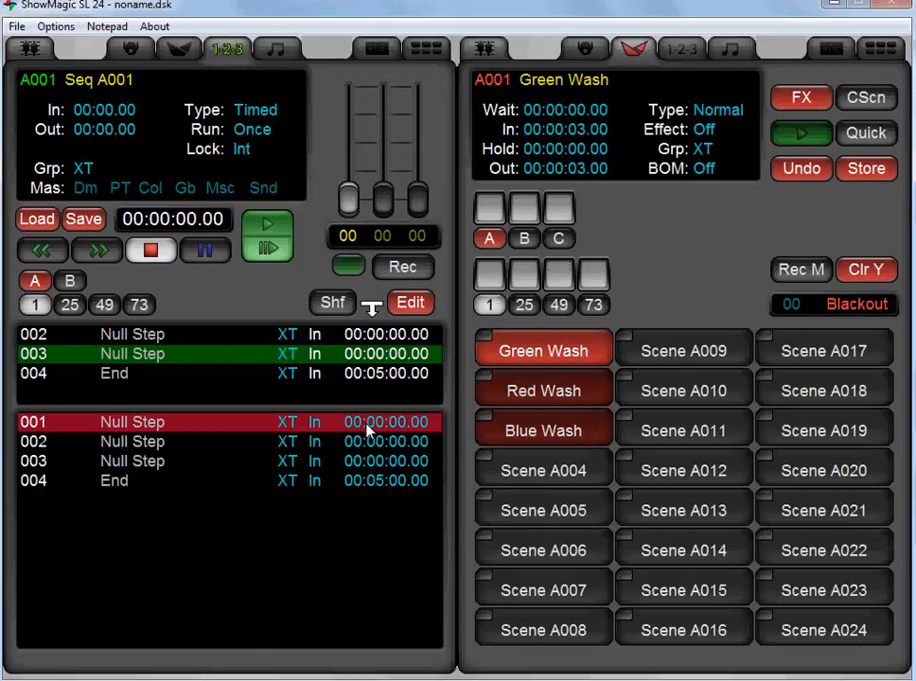
Select the null steps of Seq A001 in turn, ending on the first one
click(132, 443)
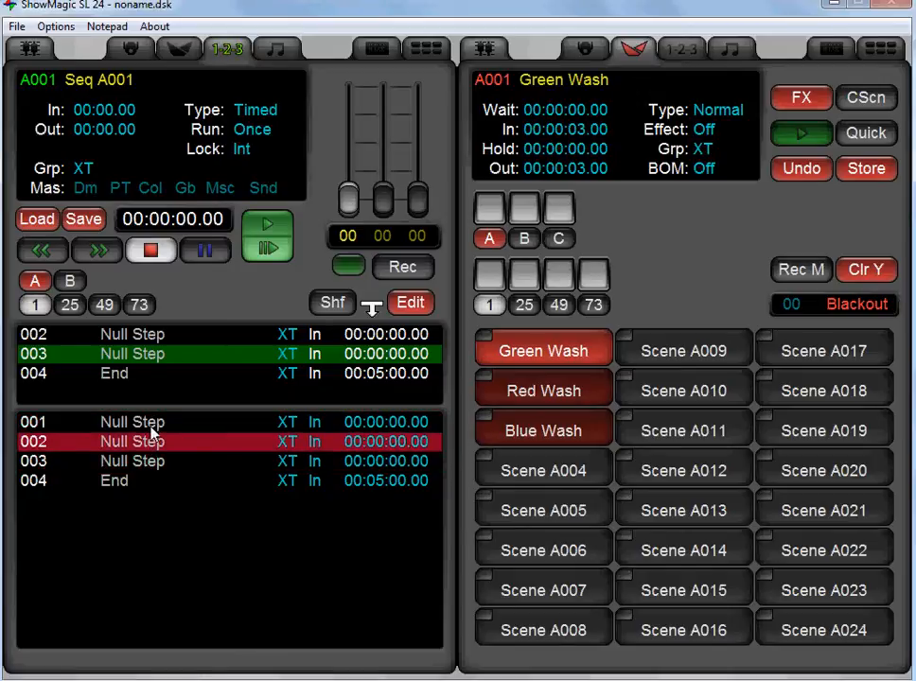
click(132, 462)
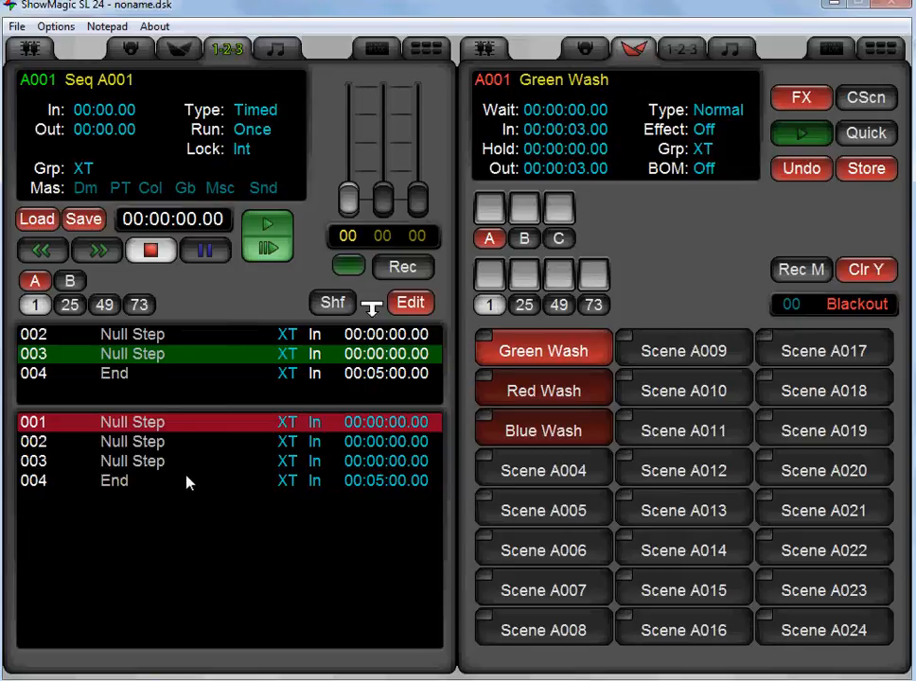
mouse_move(473, 396)
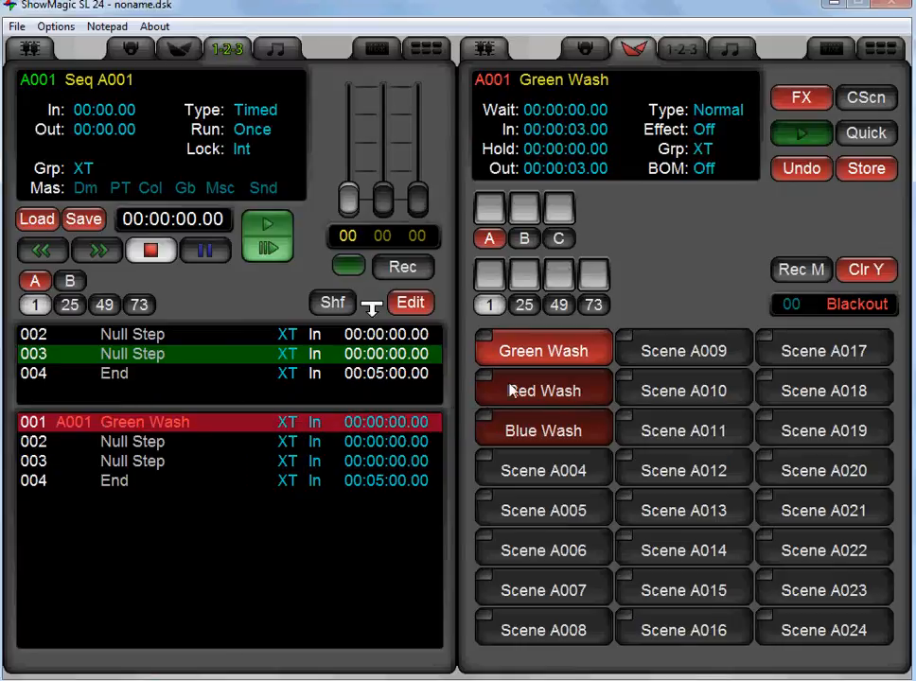
Assign the Red Wash scene to the next step of Seq A001
click(541, 389)
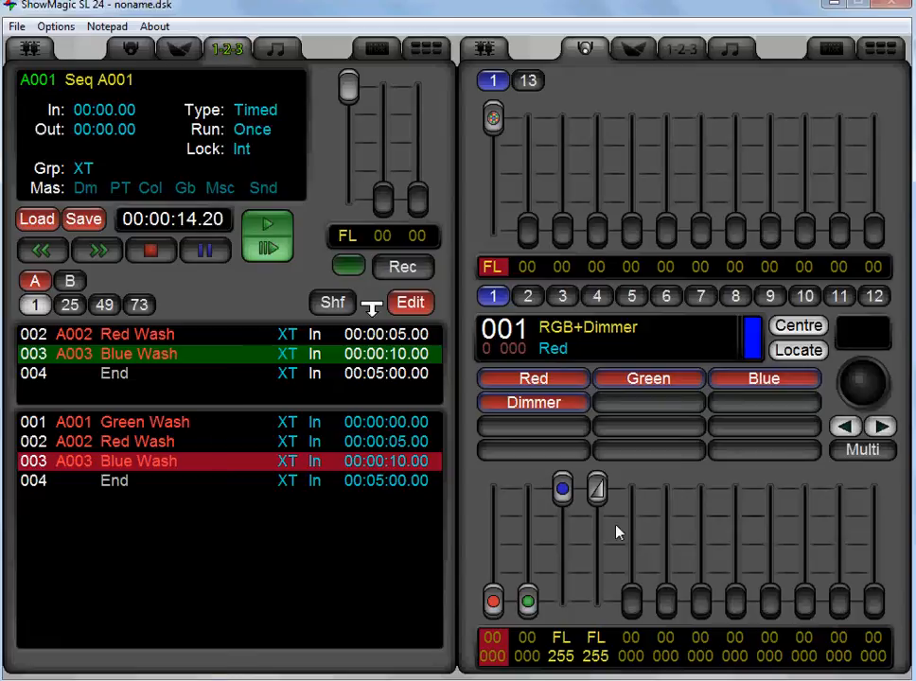
mouse_move(537, 559)
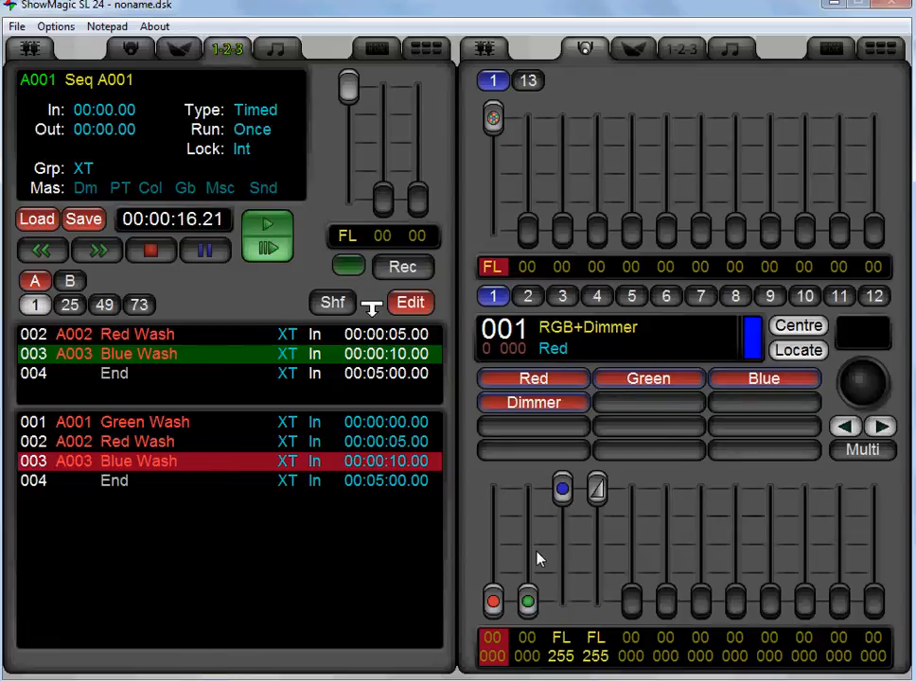
mouse_move(344, 293)
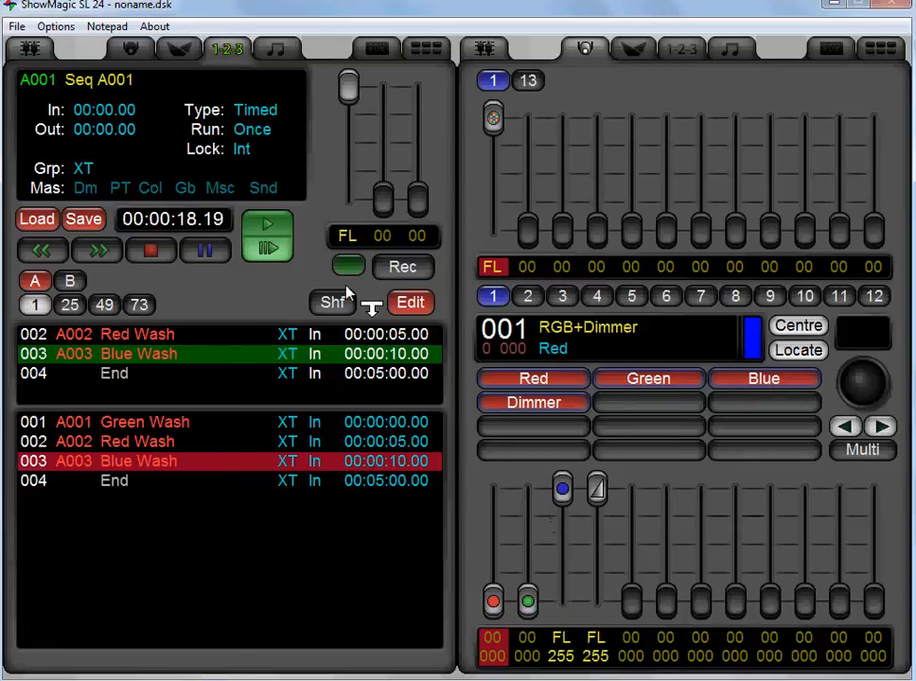
Record the Blue Wash step at 10 s and cue the Green Wash step again
click(269, 234)
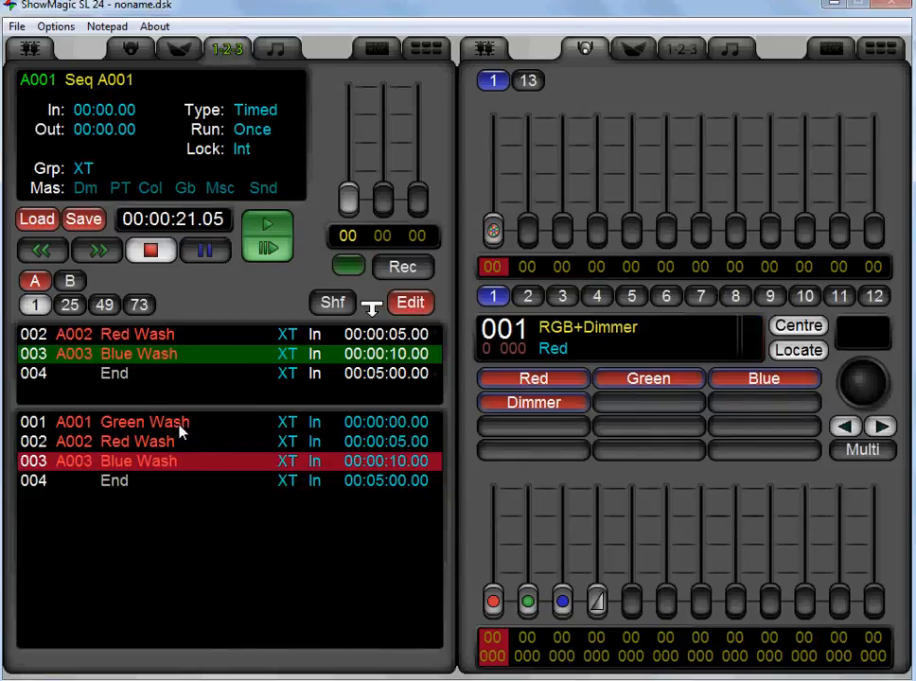
click(144, 422)
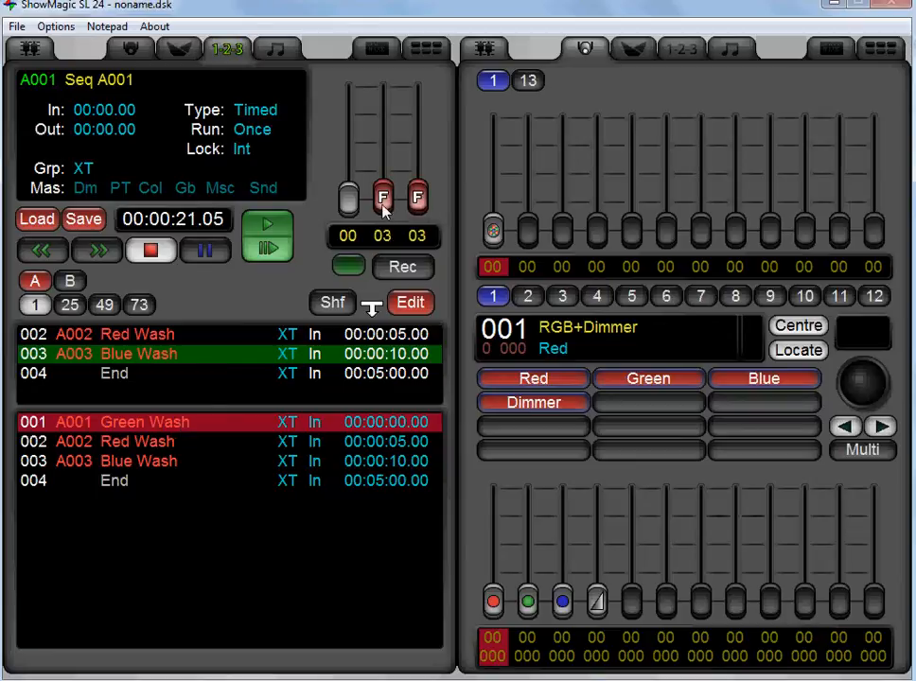
mouse_move(388, 210)
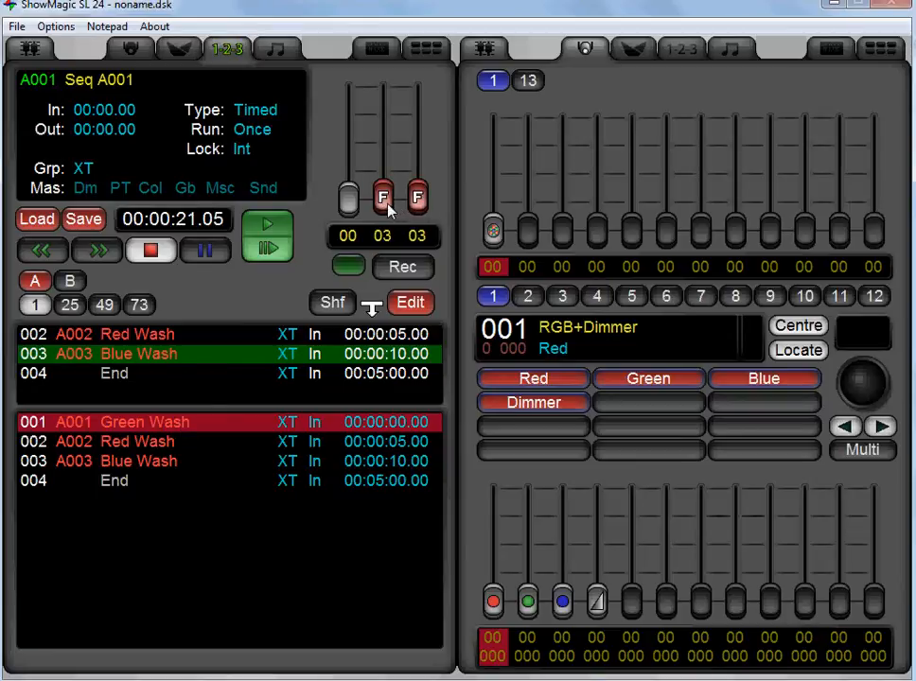
mouse_move(410, 206)
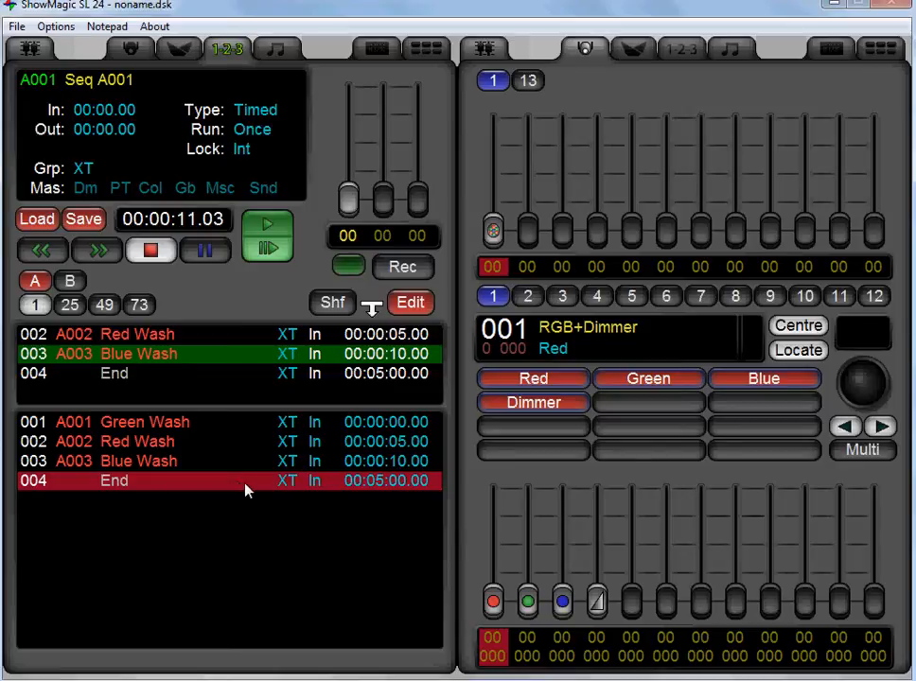
mouse_move(367, 492)
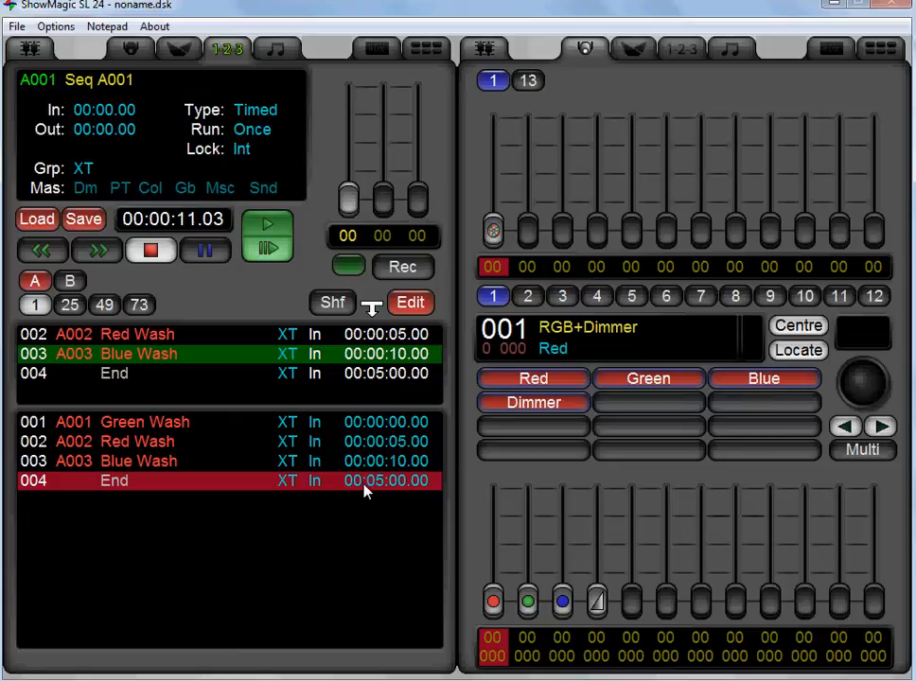
mouse_move(401, 489)
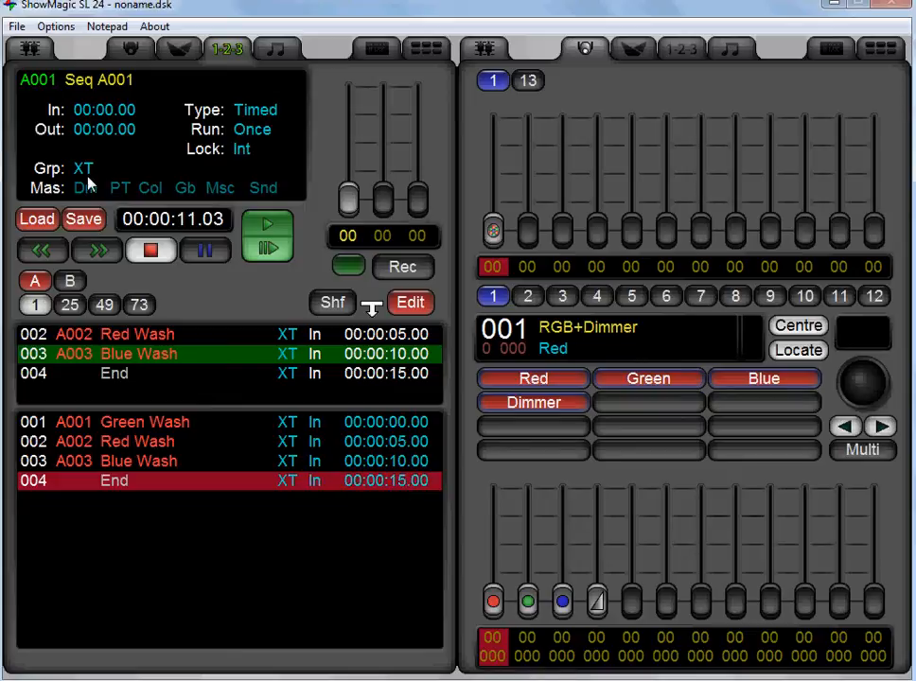
Commit the End step's new time of 00:00:15.00
click(269, 235)
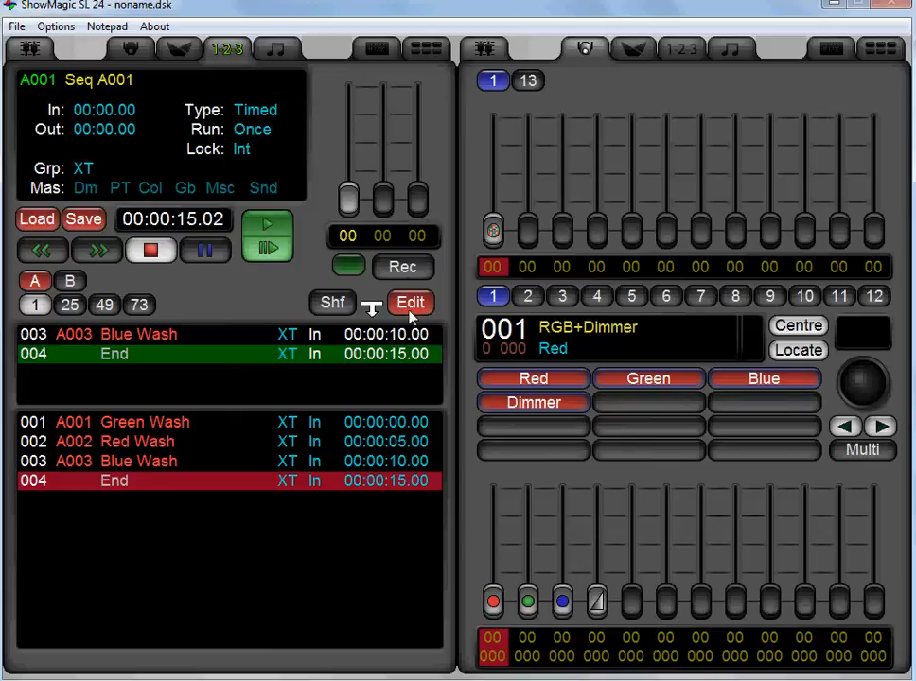
Rename Seq A001 to 'Sequence 1' via Enter Label and return to its step list
click(409, 303)
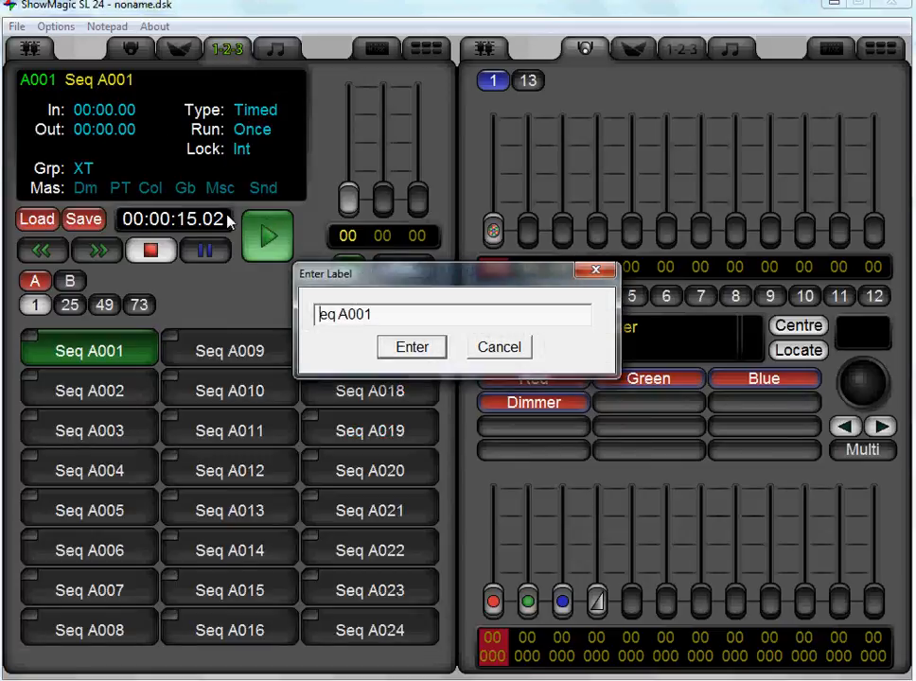
click(452, 314)
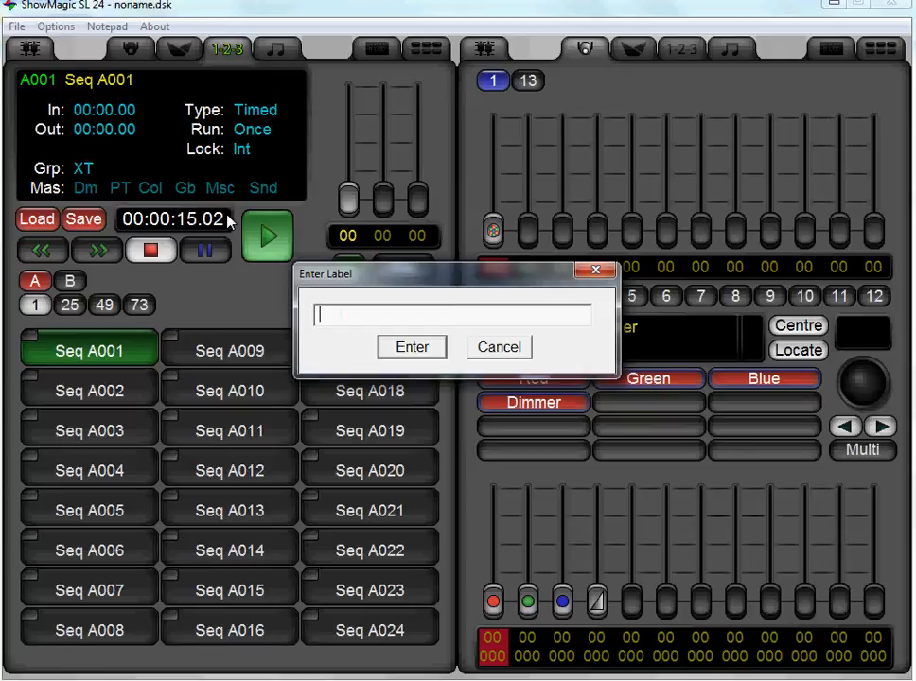
text(Sequence)
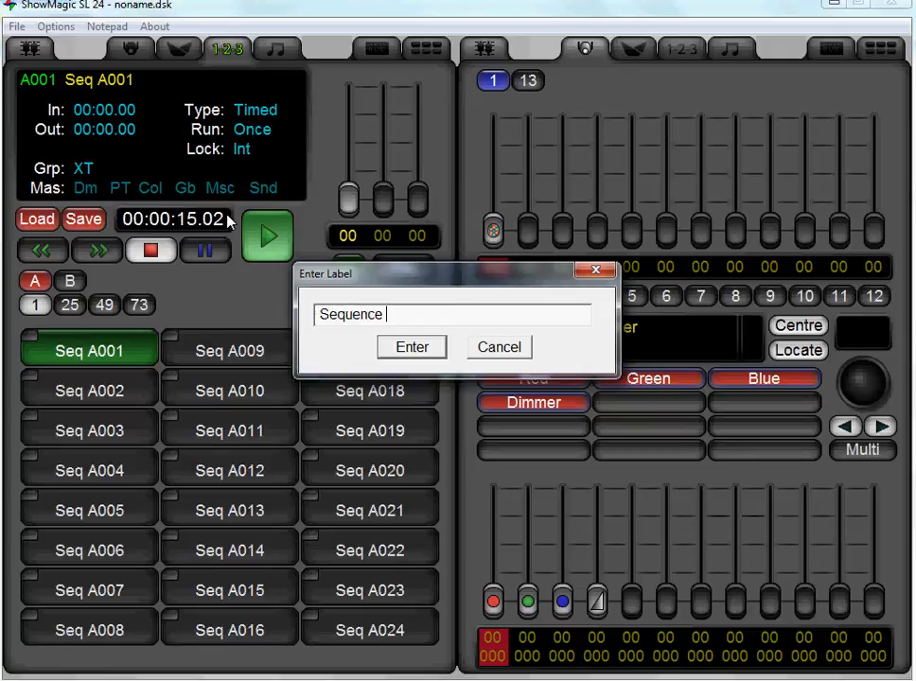
click(413, 348)
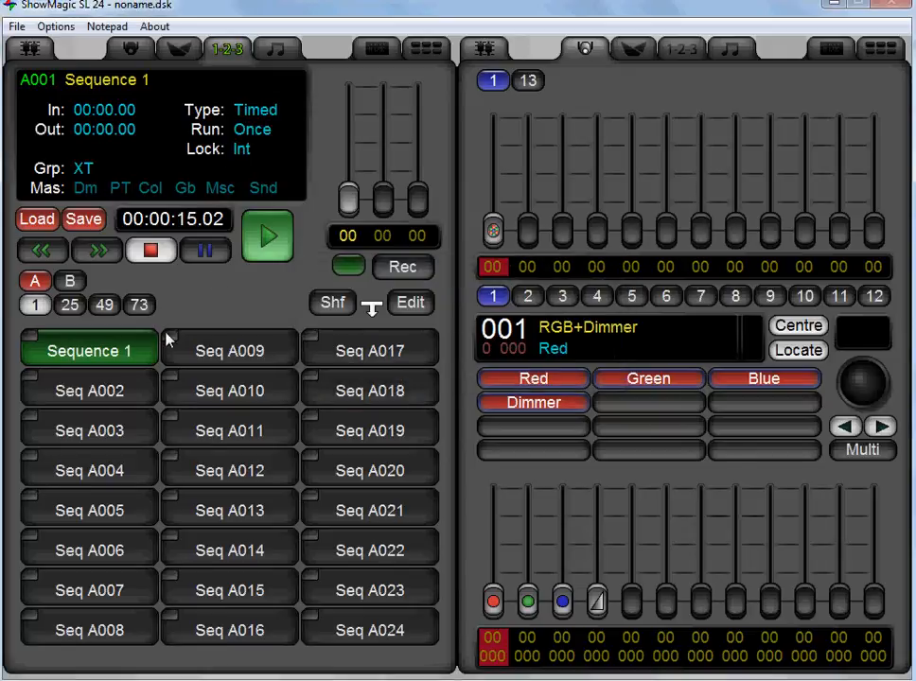
mouse_move(163, 371)
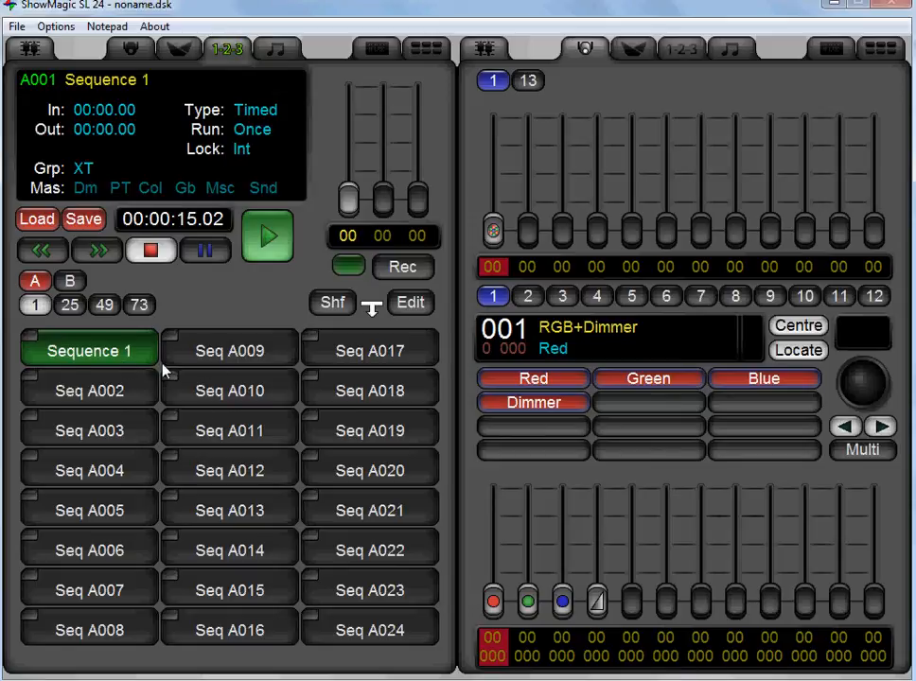
mouse_move(148, 358)
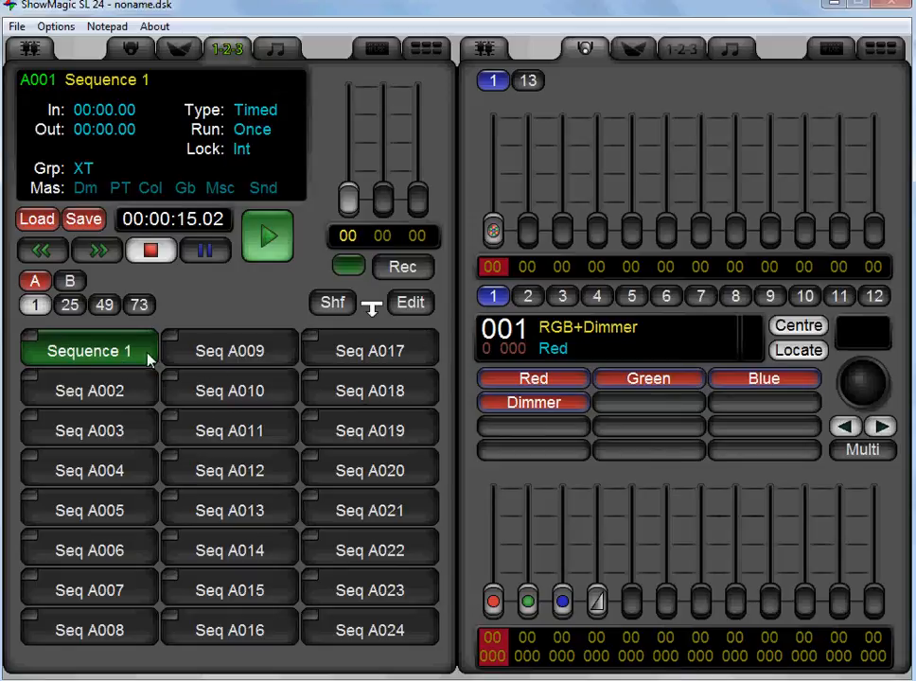
click(409, 303)
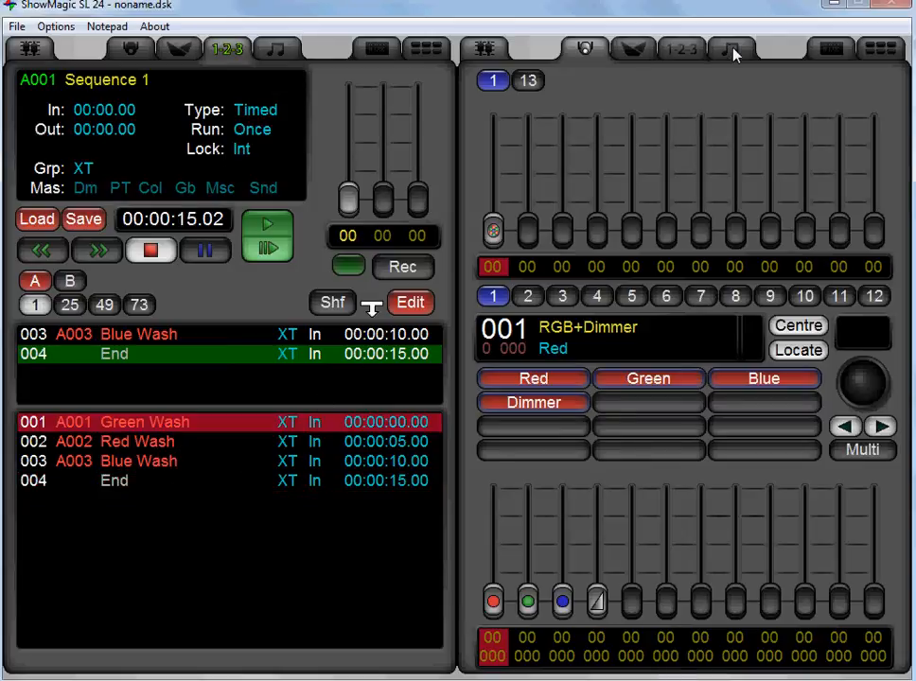
Show the sound bank, trying Snd 002 and Snd 009 before settling on Snd 001
click(731, 50)
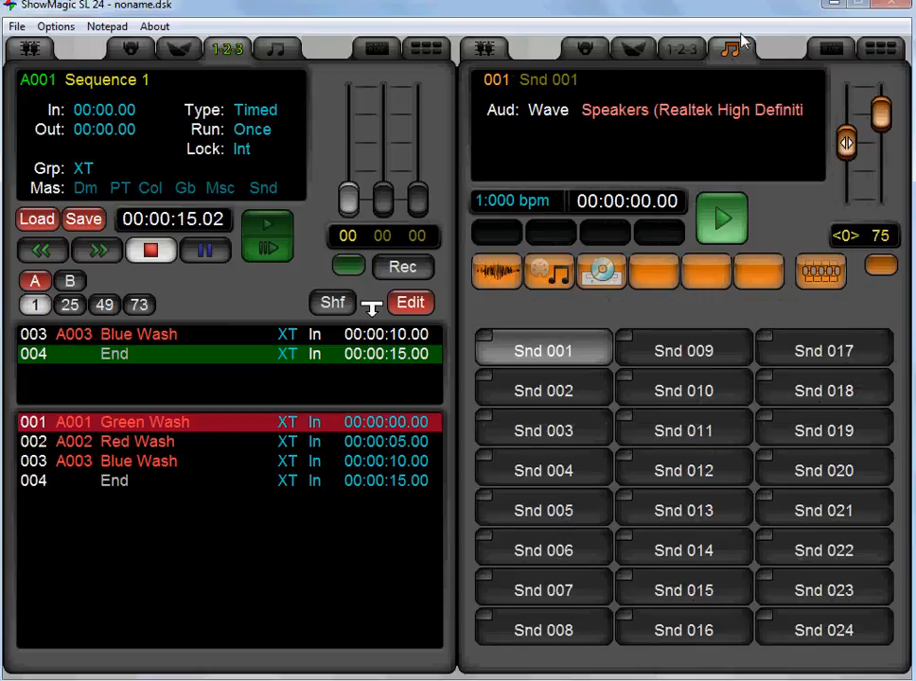
click(542, 390)
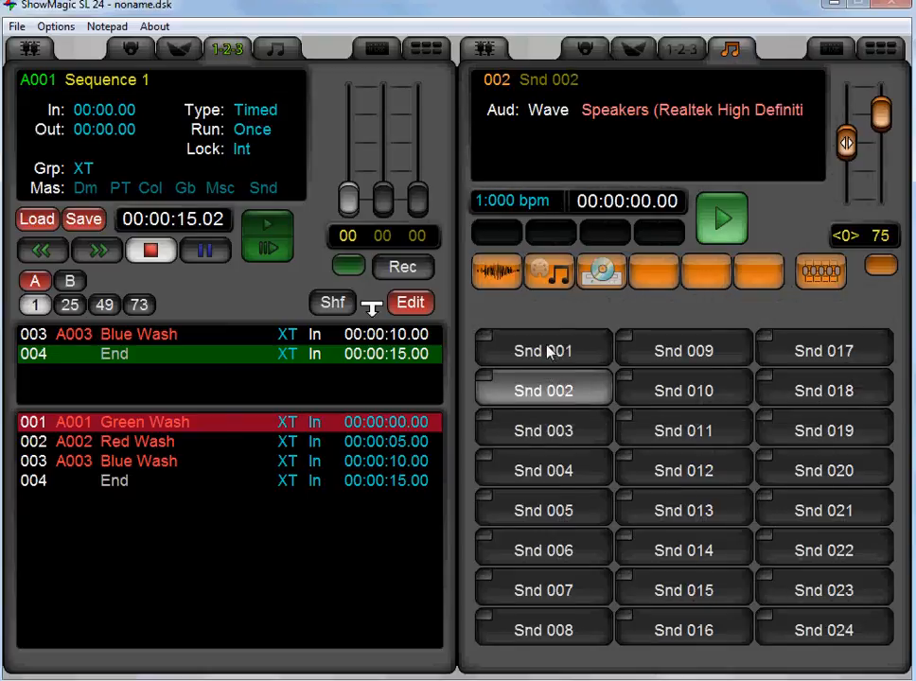
click(684, 350)
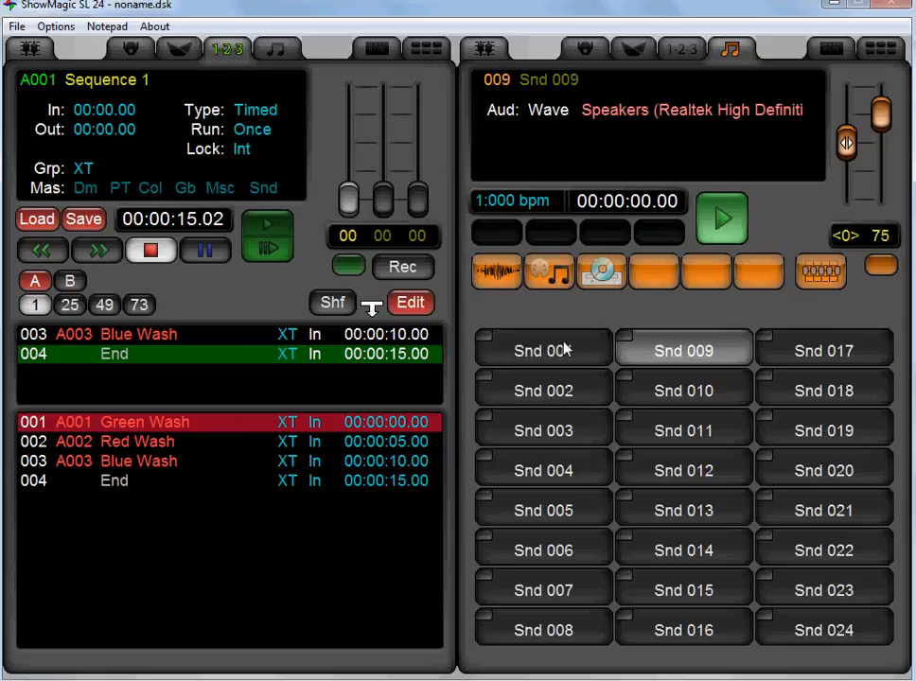
click(541, 350)
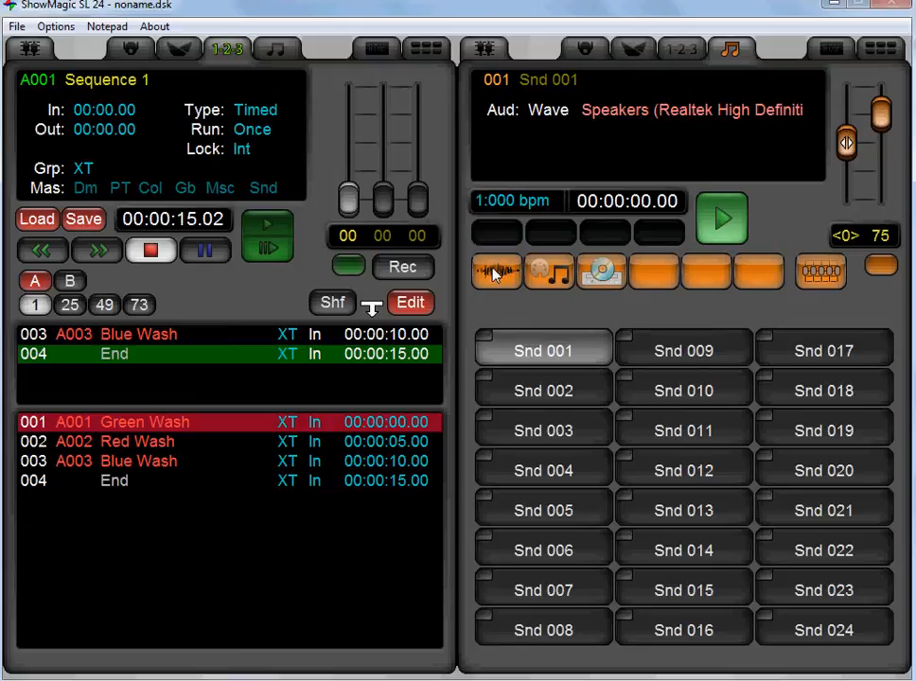
mouse_move(551, 272)
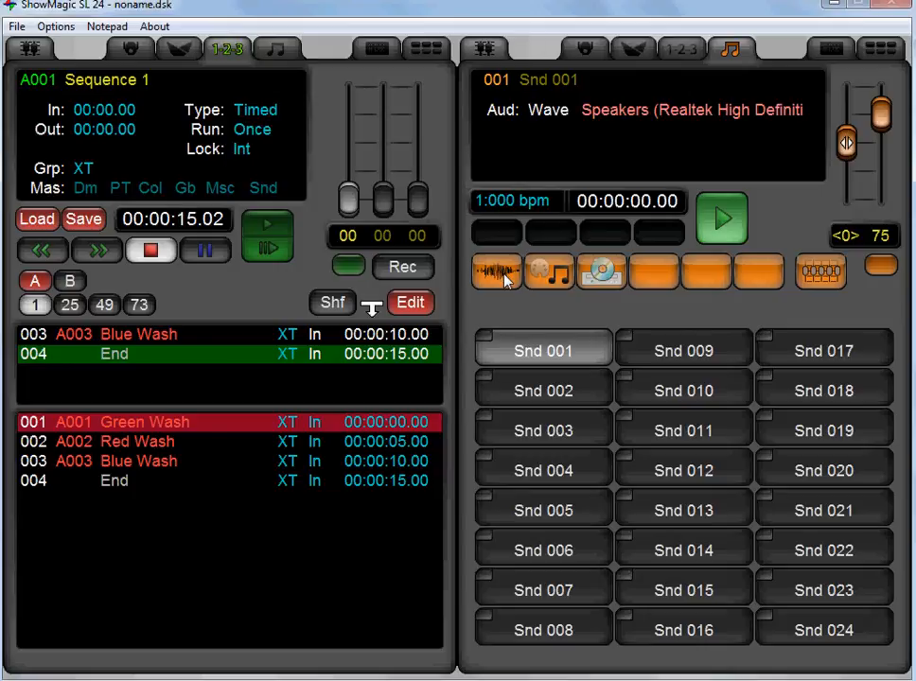
Load the wave file 03 Winter Winds (3:39) into Snd 001, then select Red Wash
click(496, 272)
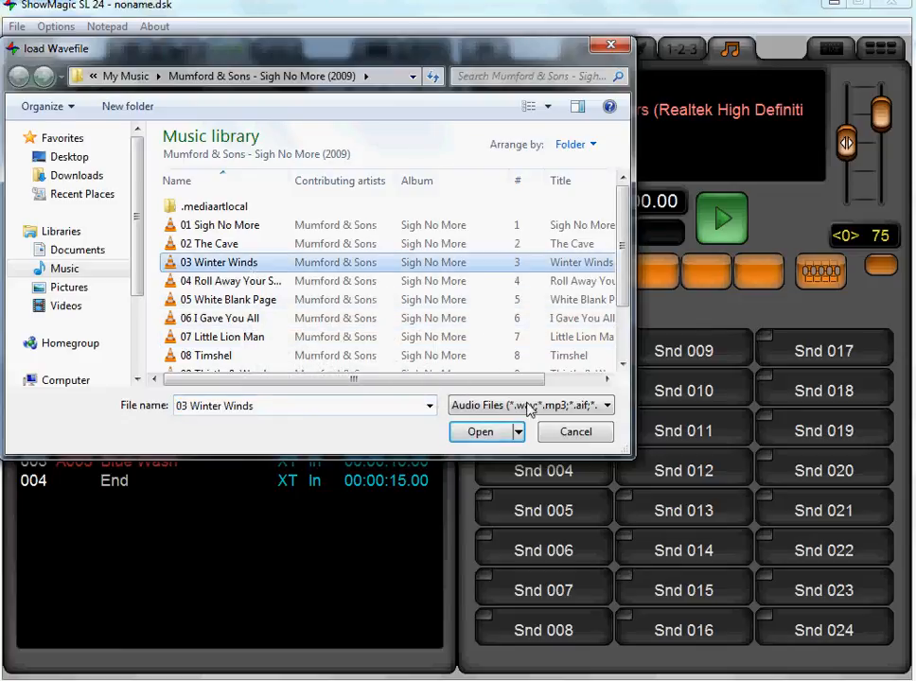
click(479, 432)
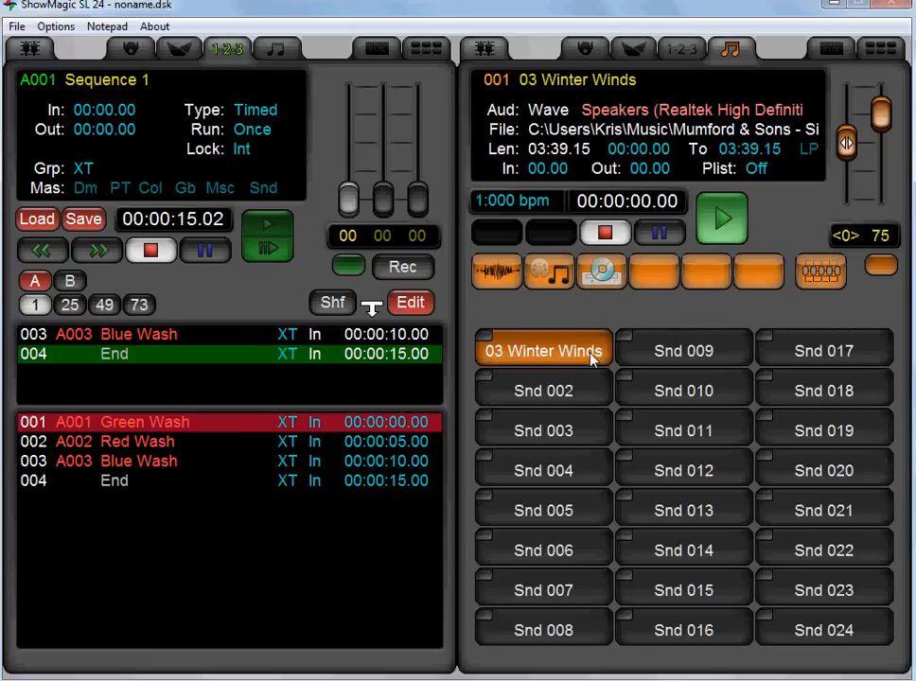
mouse_move(553, 356)
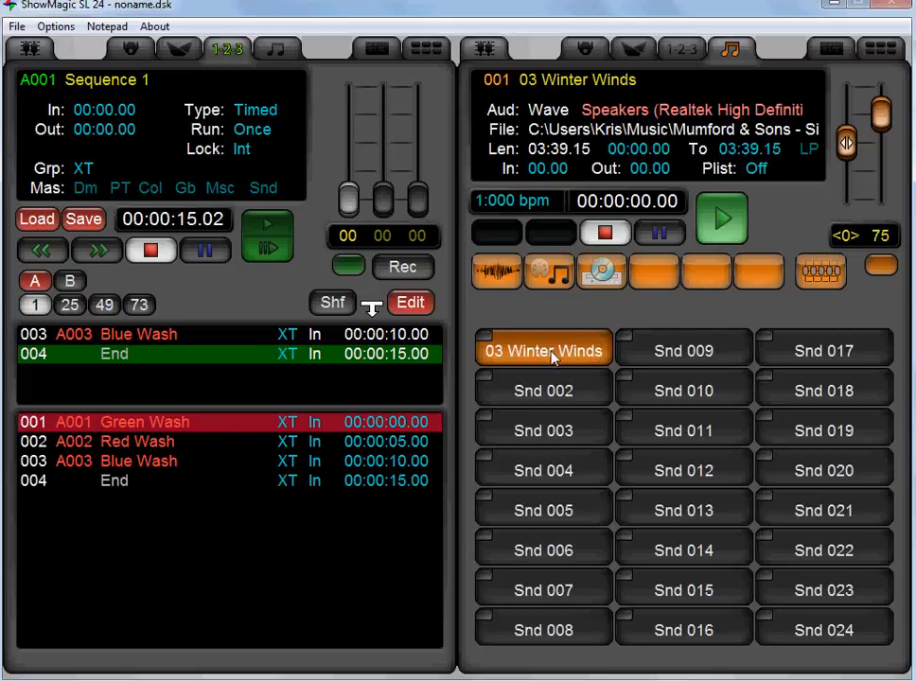
mouse_move(567, 358)
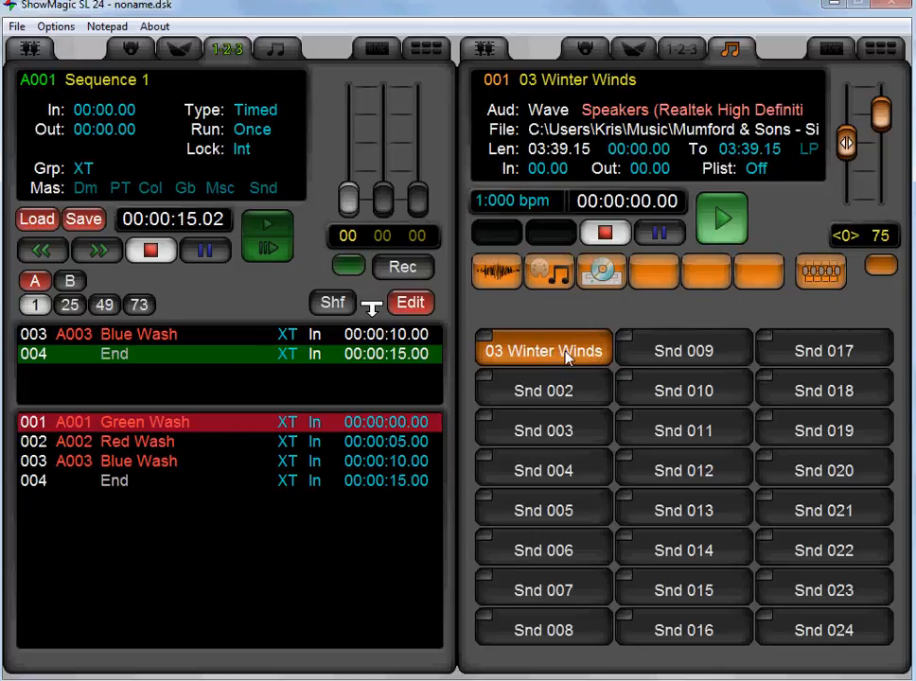
click(147, 443)
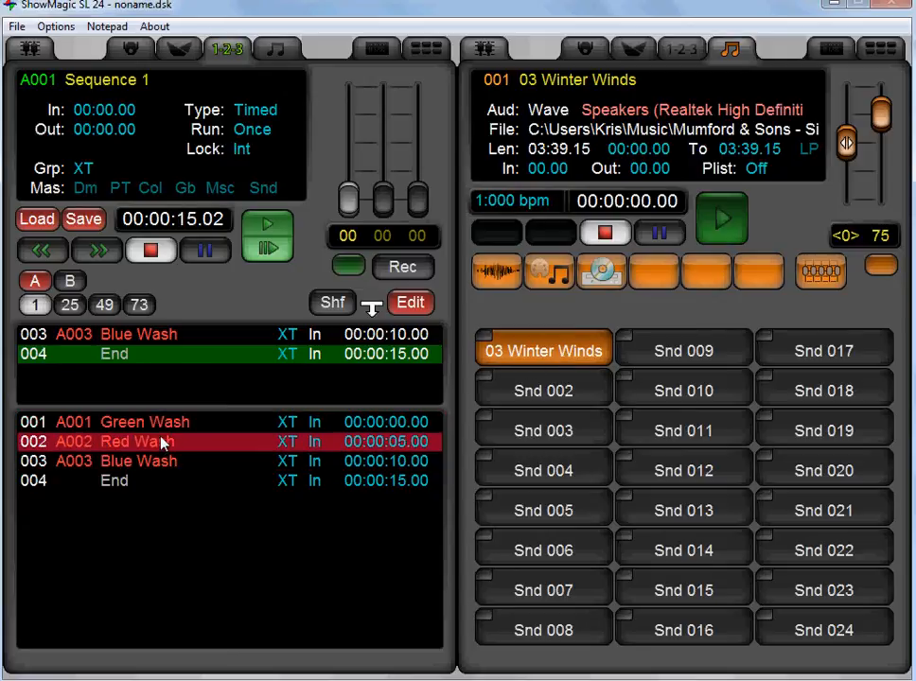
Select the Green Wash step so a Null Step can be inserted before it
click(144, 422)
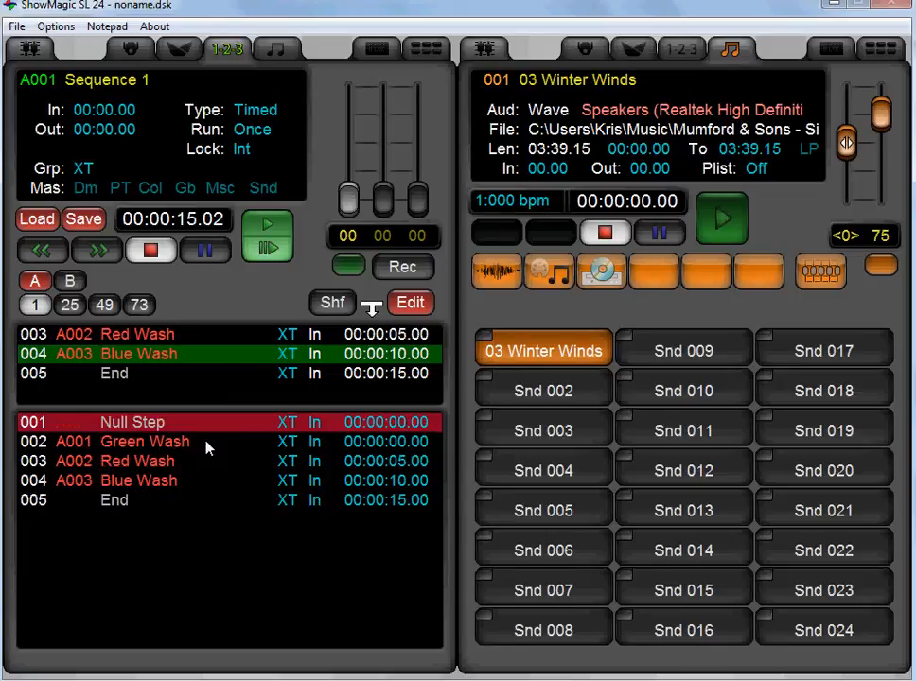
mouse_move(509, 420)
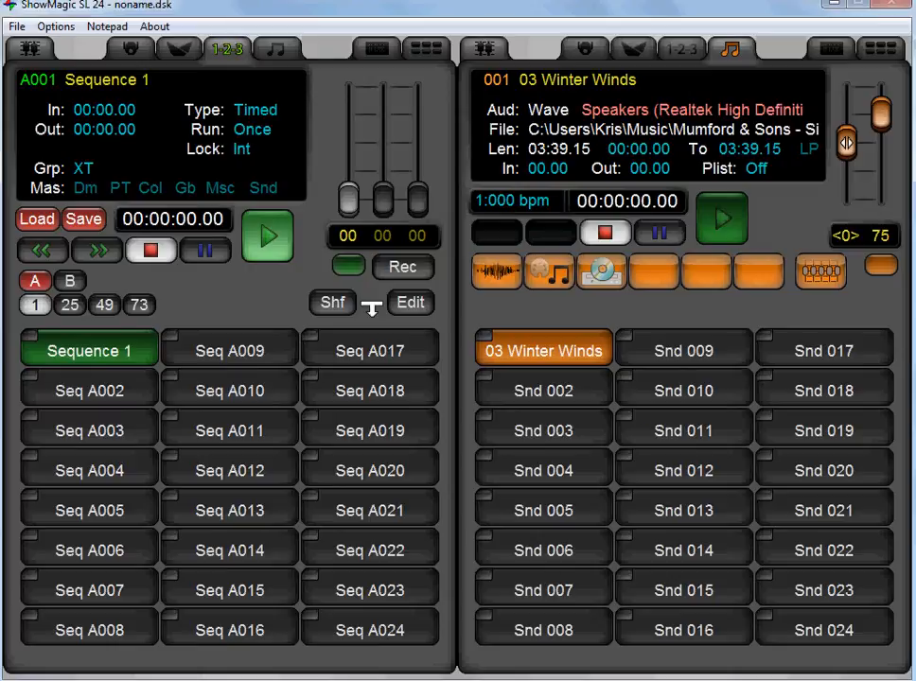
mouse_move(617, 410)
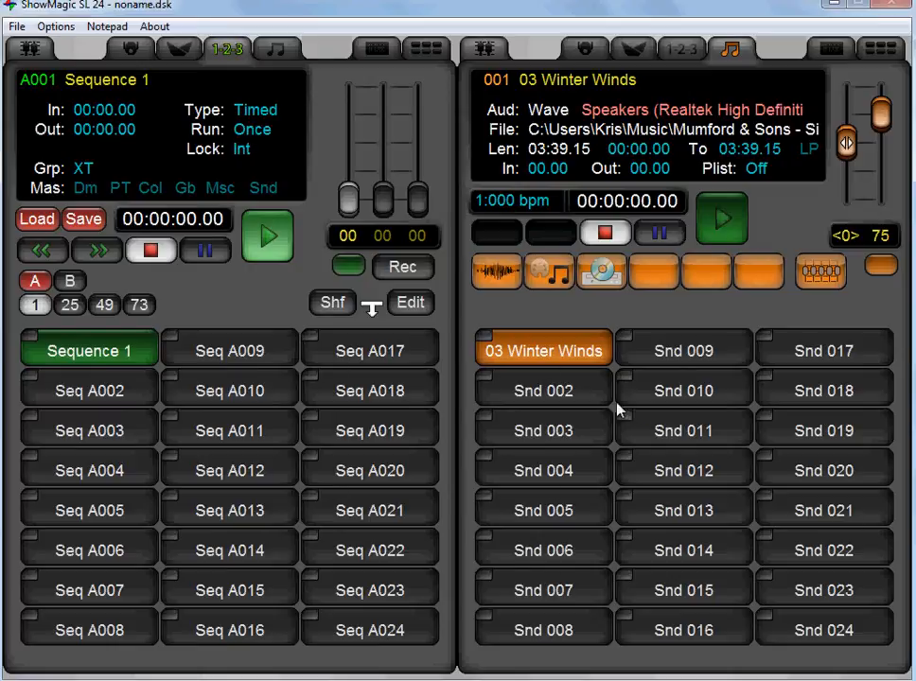